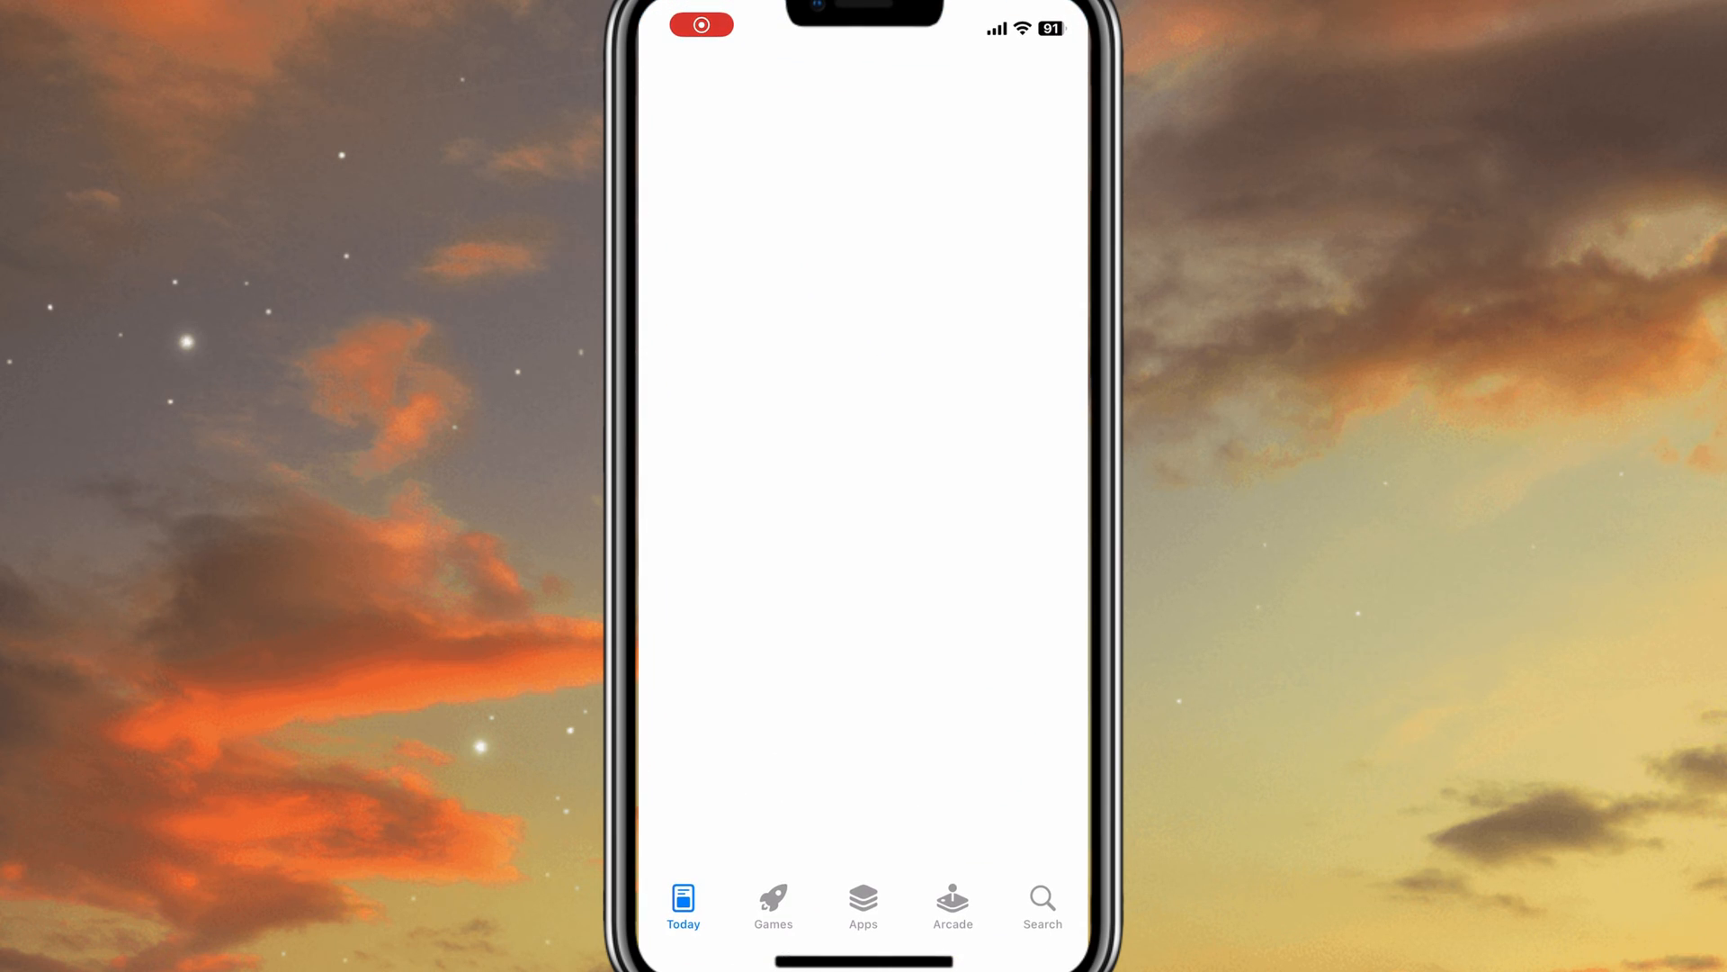
Search the App Store for 'ish' and download the iSH Shell app
{"action": "left_click", "coordinate": [1040, 903]}
{"action": "type", "text": "i"}
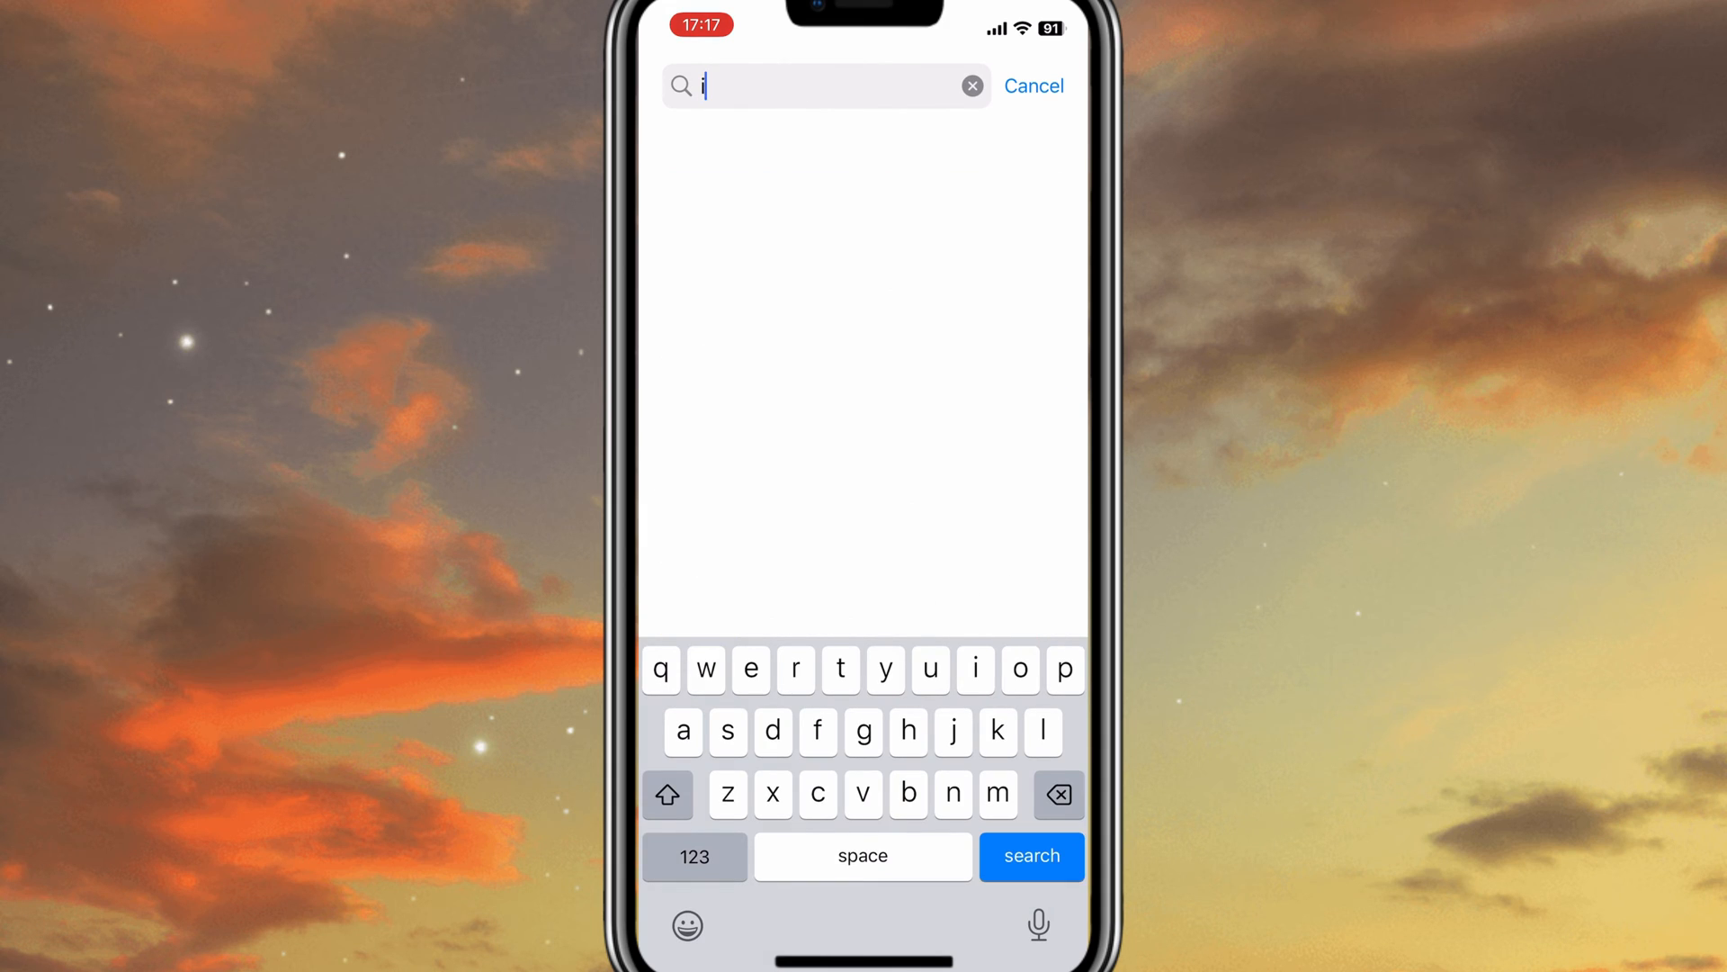
{"action": "type", "text": "sh"}
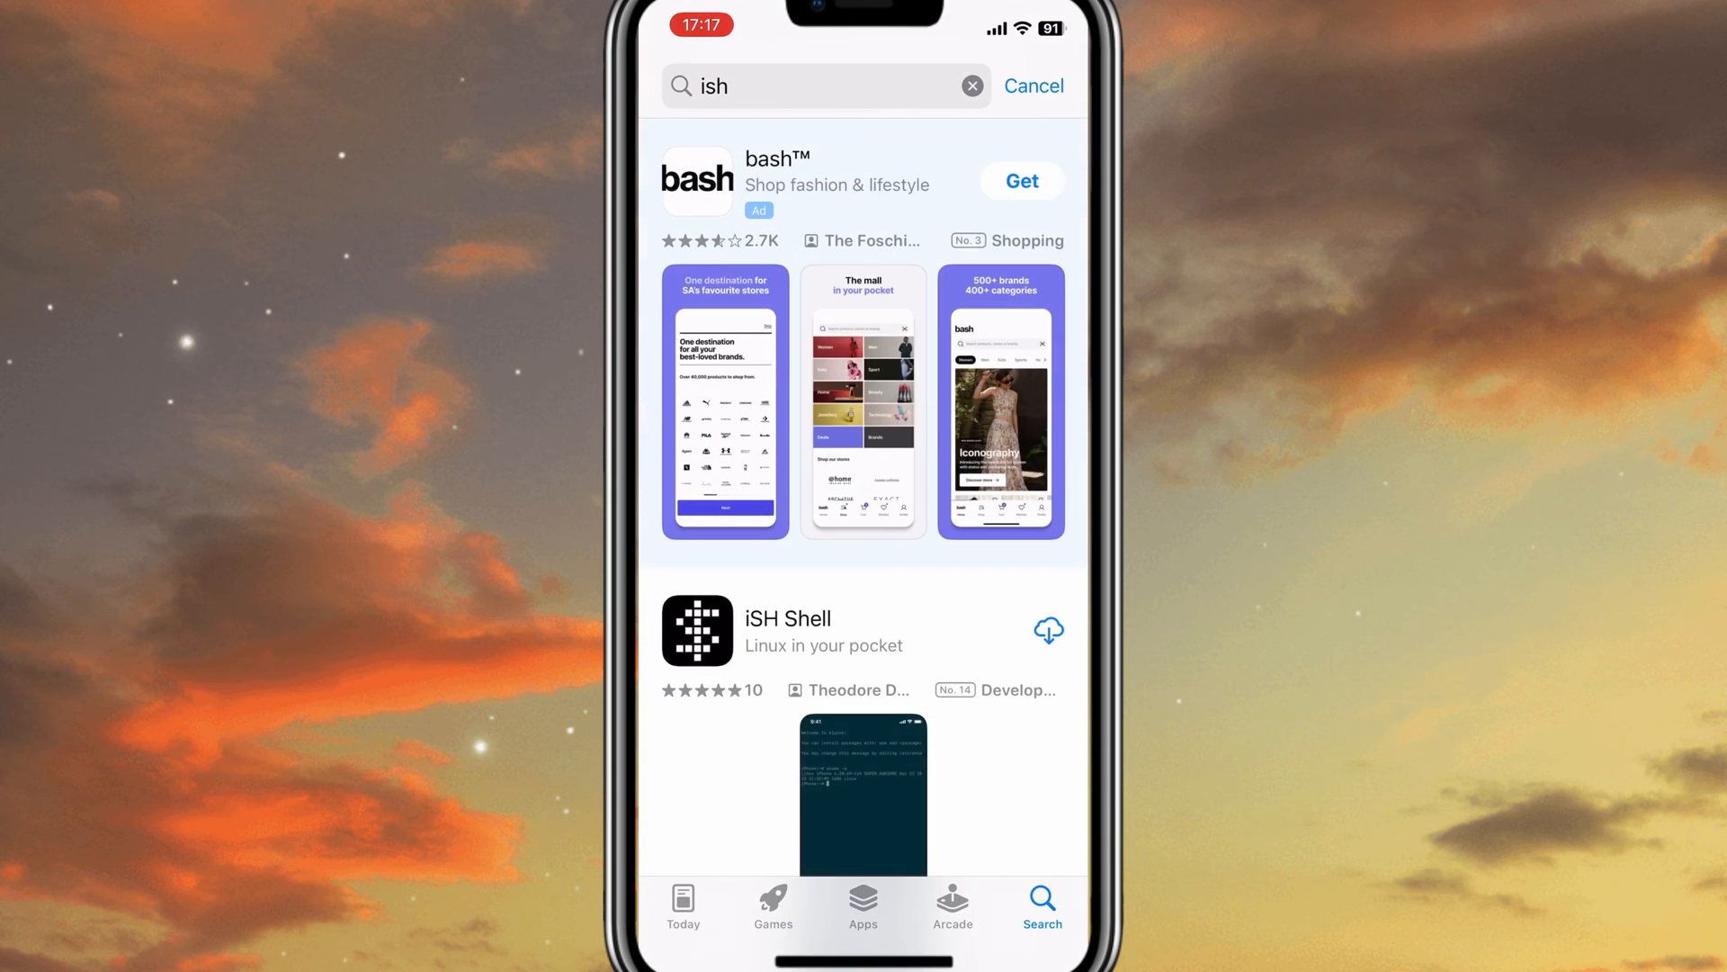
{"action": "left_click", "coordinate": [1047, 630]}
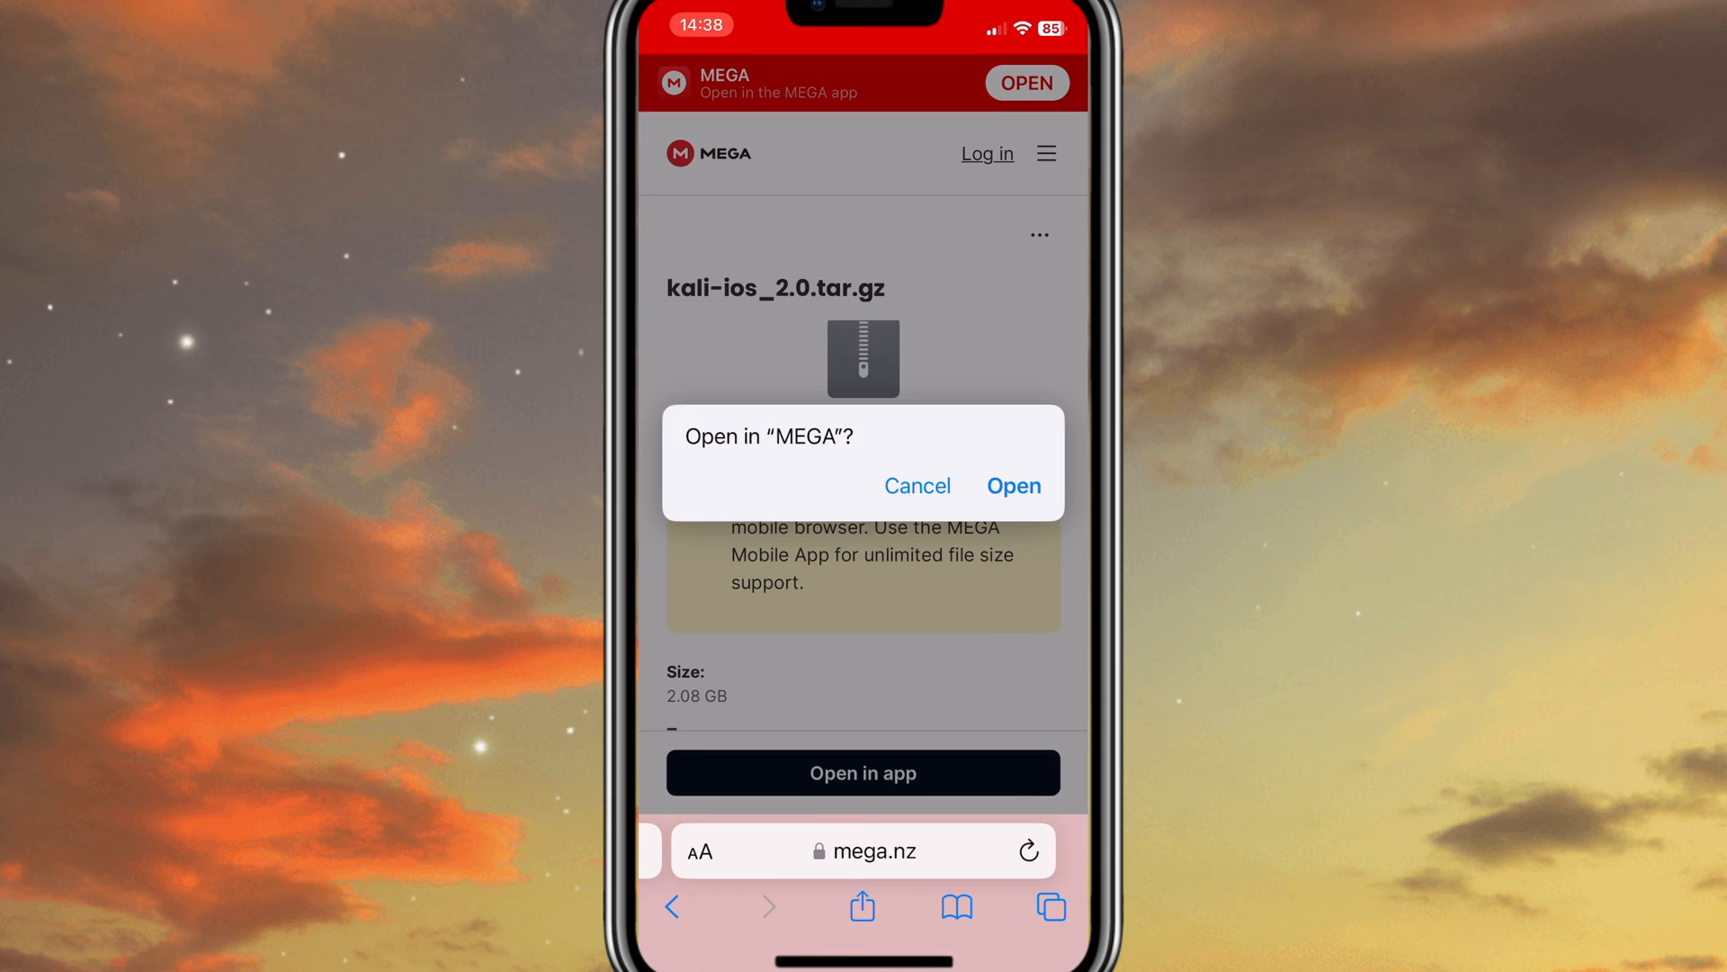
Open the kali-ios_2.0.tar.gz link in MEGA, download it, and share kali-ios_2.0.tar
{"action": "left_click", "coordinate": [1012, 486]}
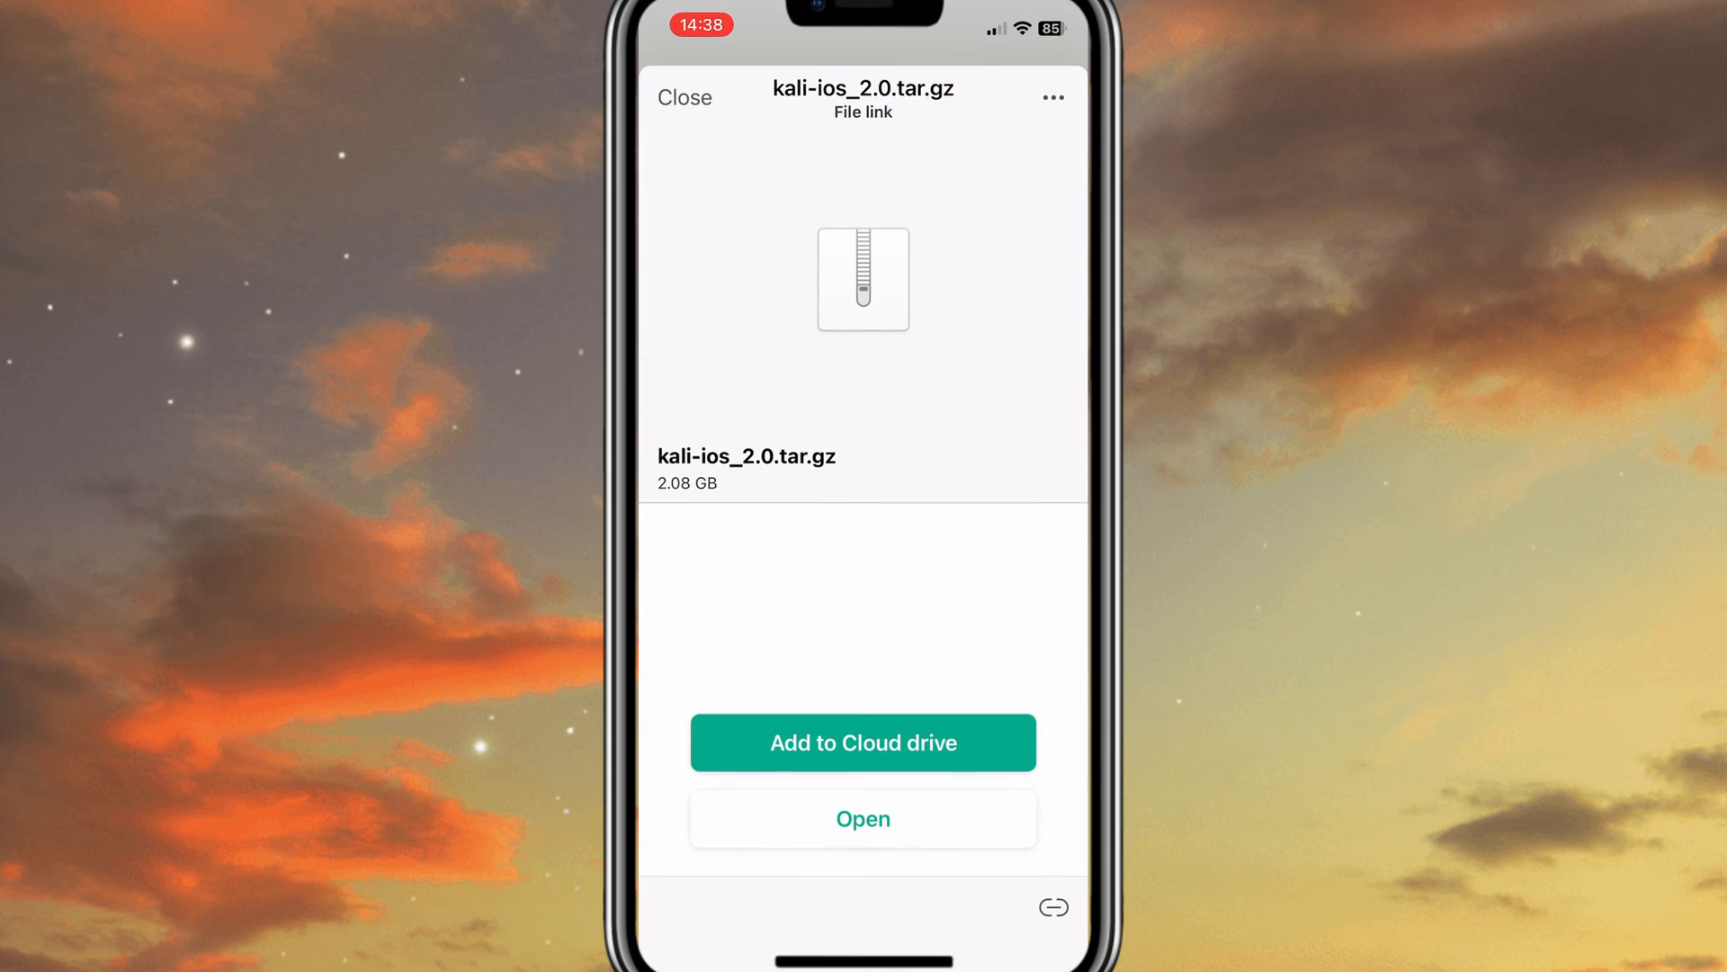
{"action": "left_click", "coordinate": [1051, 97]}
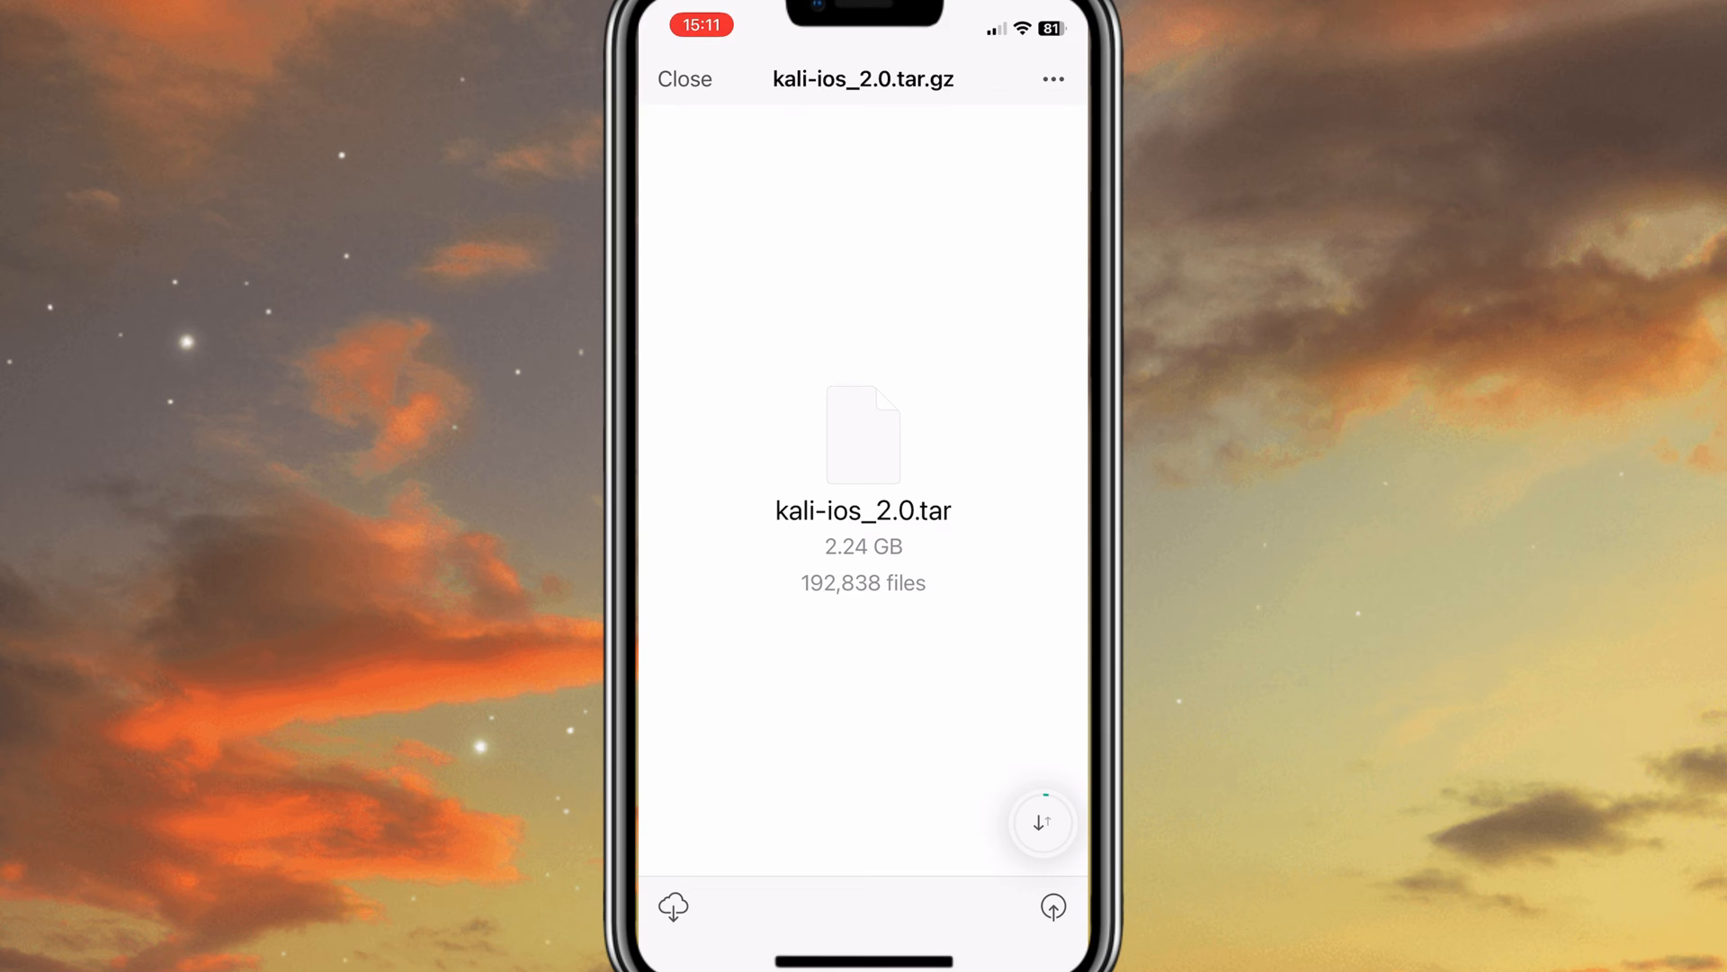
{"action": "left_click", "coordinate": [1041, 822]}
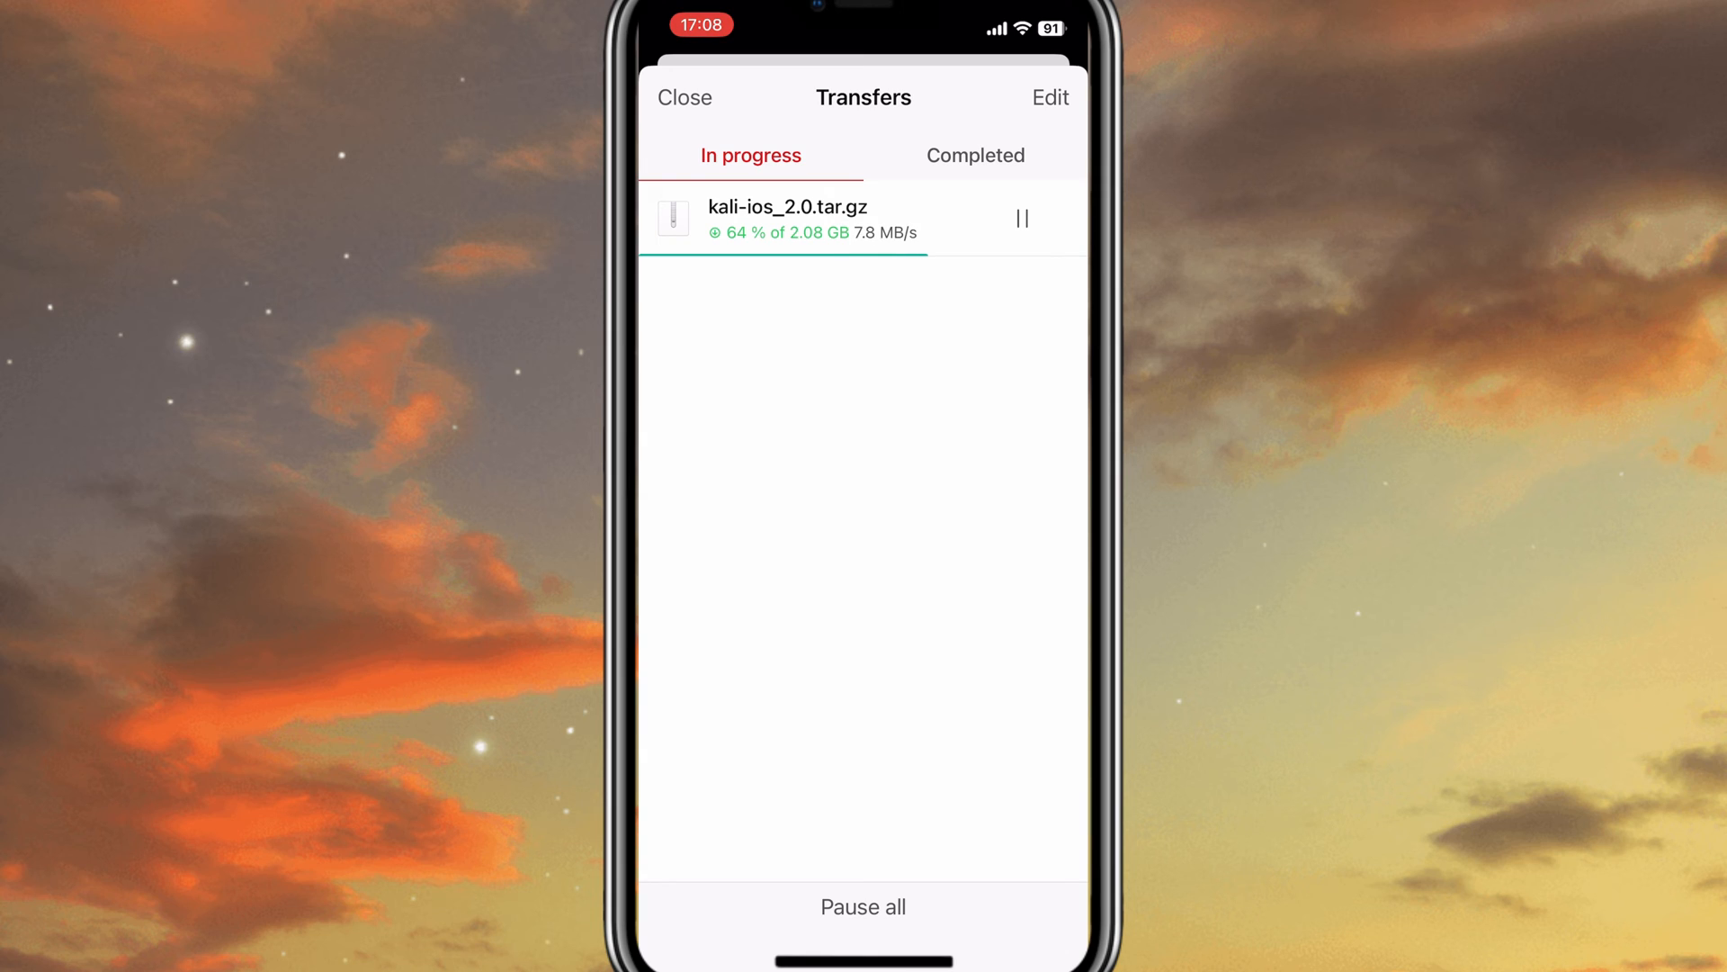
{"action": "left_click", "coordinate": [684, 98]}
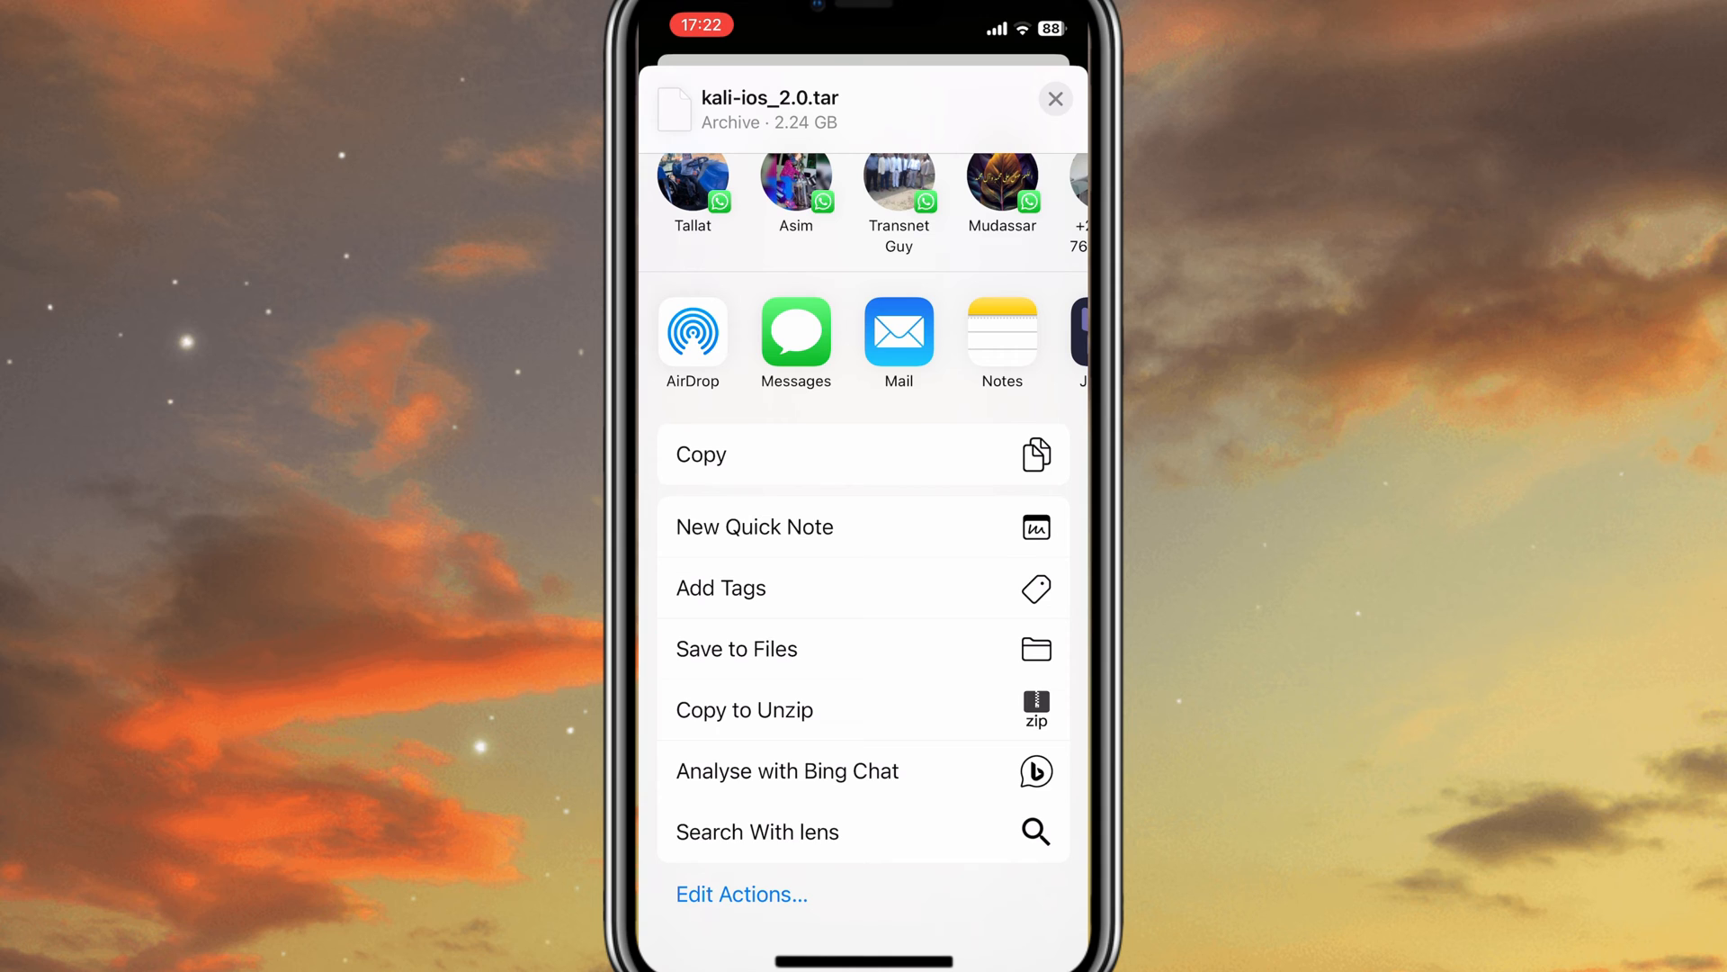
Save kali-ios_2.0.tar into the Downloads folder in Files
{"action": "left_click", "coordinate": [736, 647]}
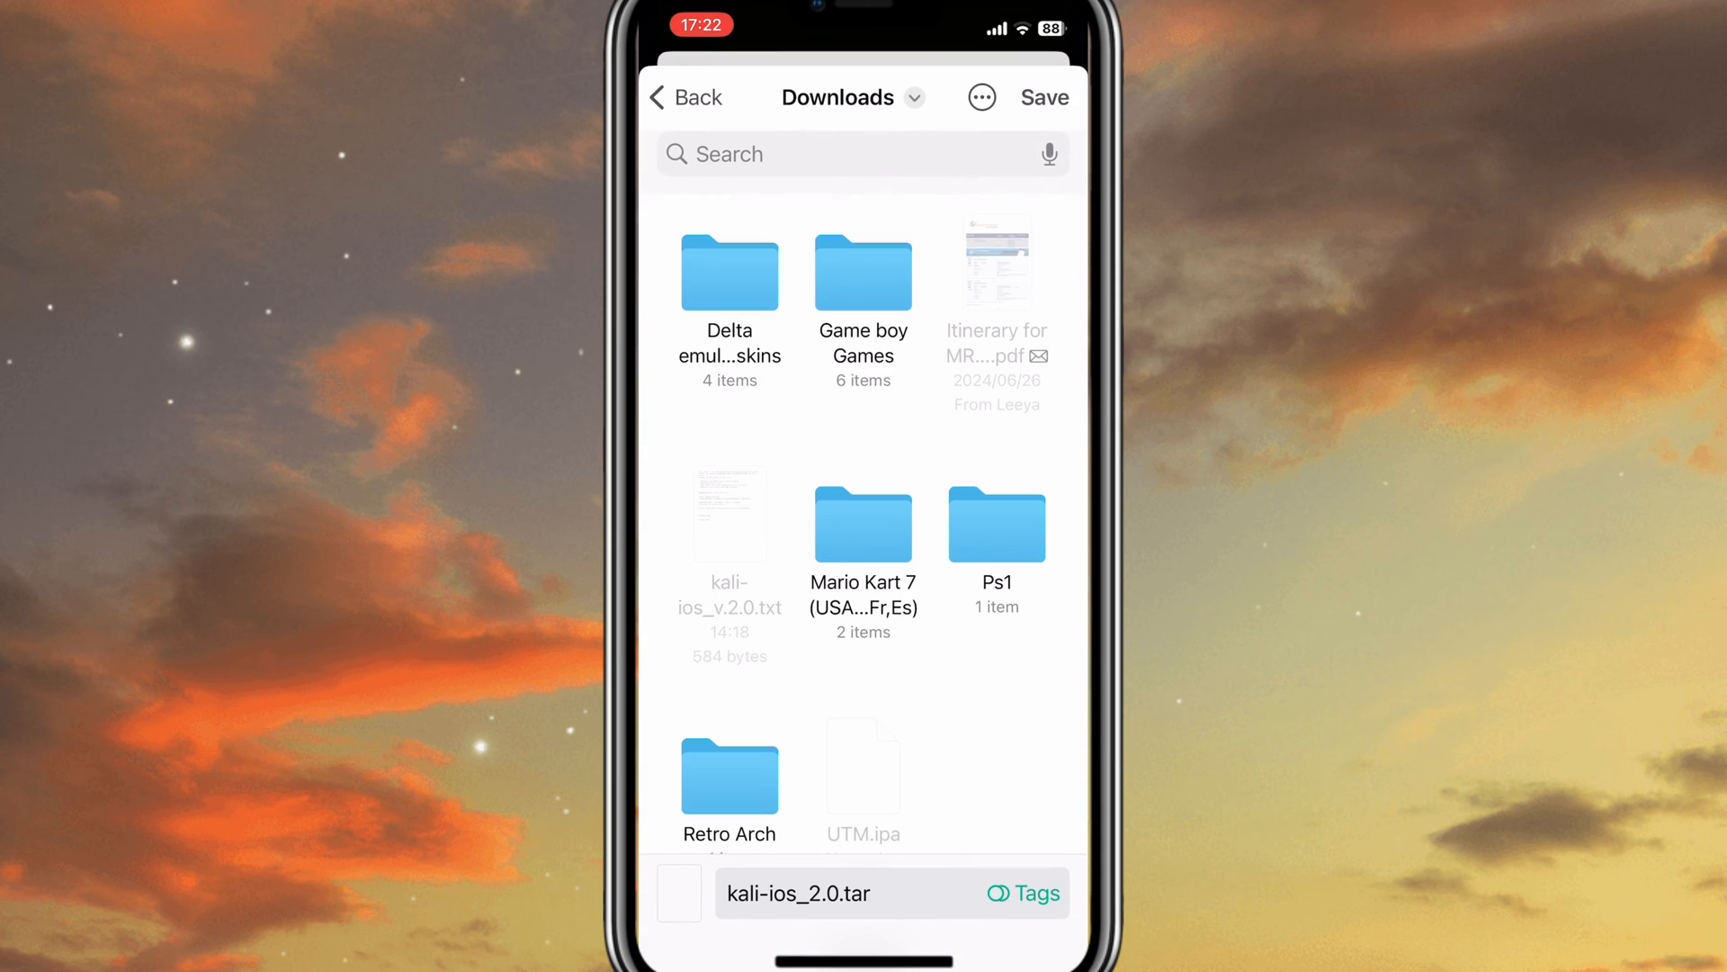
{"action": "left_click", "coordinate": [1044, 98]}
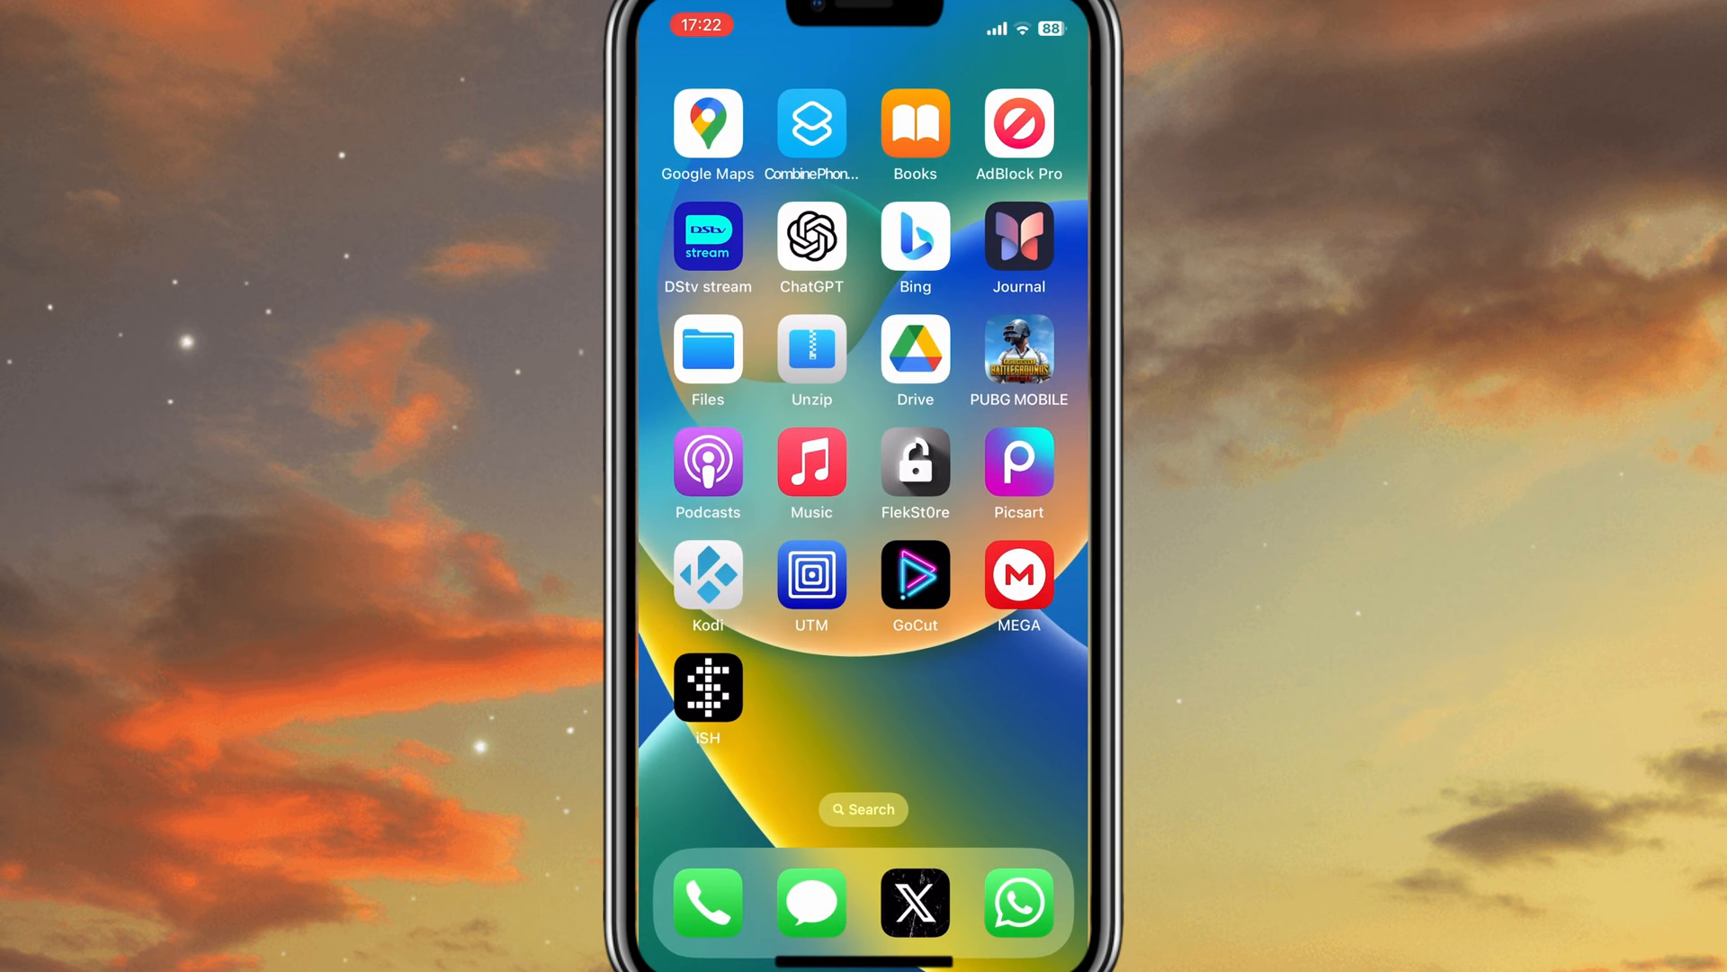
Launch iSH and import kali-ios_2.0.tar from Downloads as a new filesystem
{"action": "left_click", "coordinate": [708, 686]}
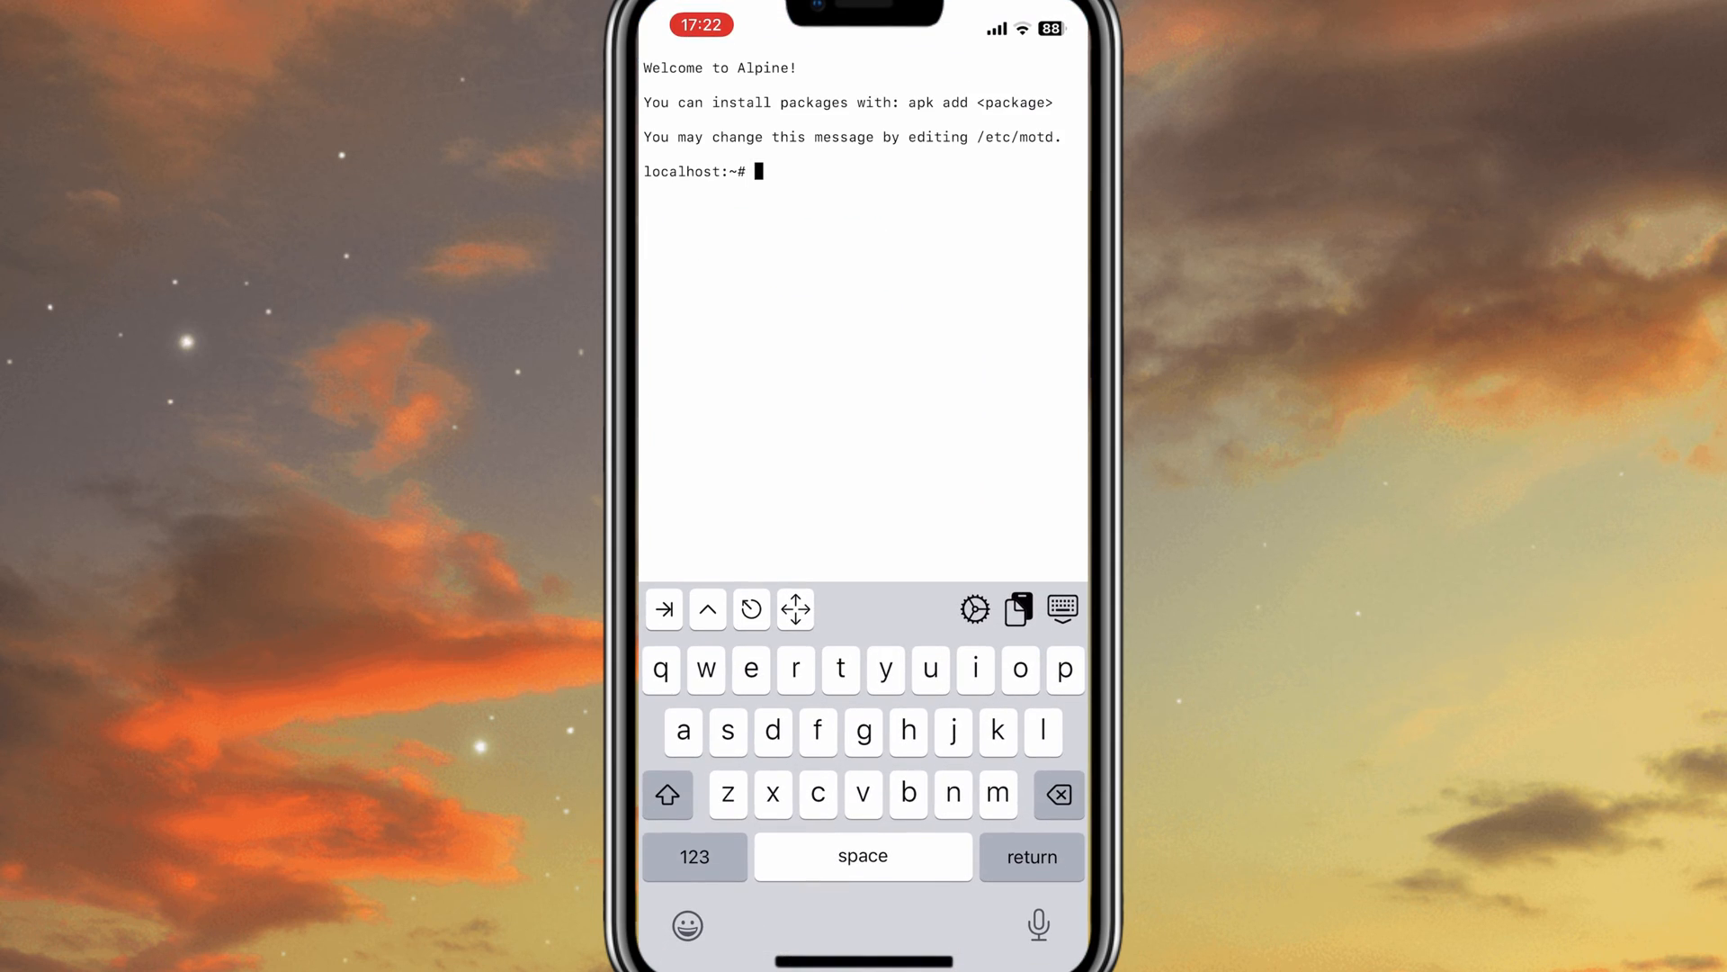
{"action": "left_click", "coordinate": [972, 609]}
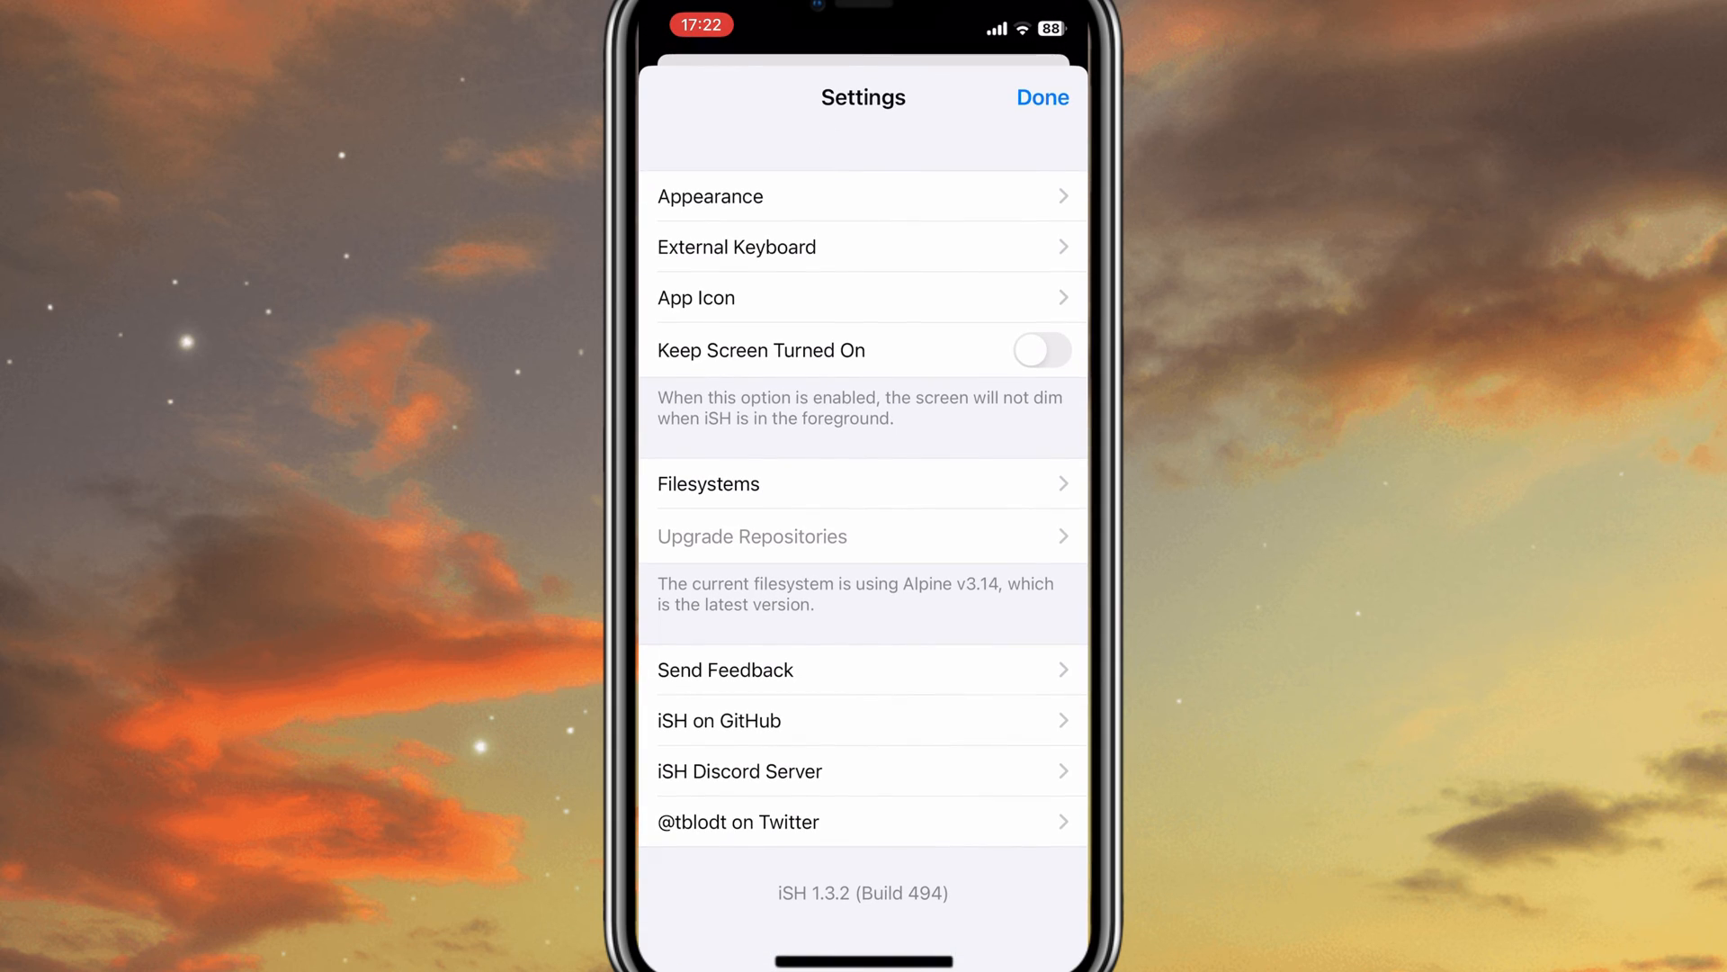
{"action": "left_click", "coordinate": [708, 484]}
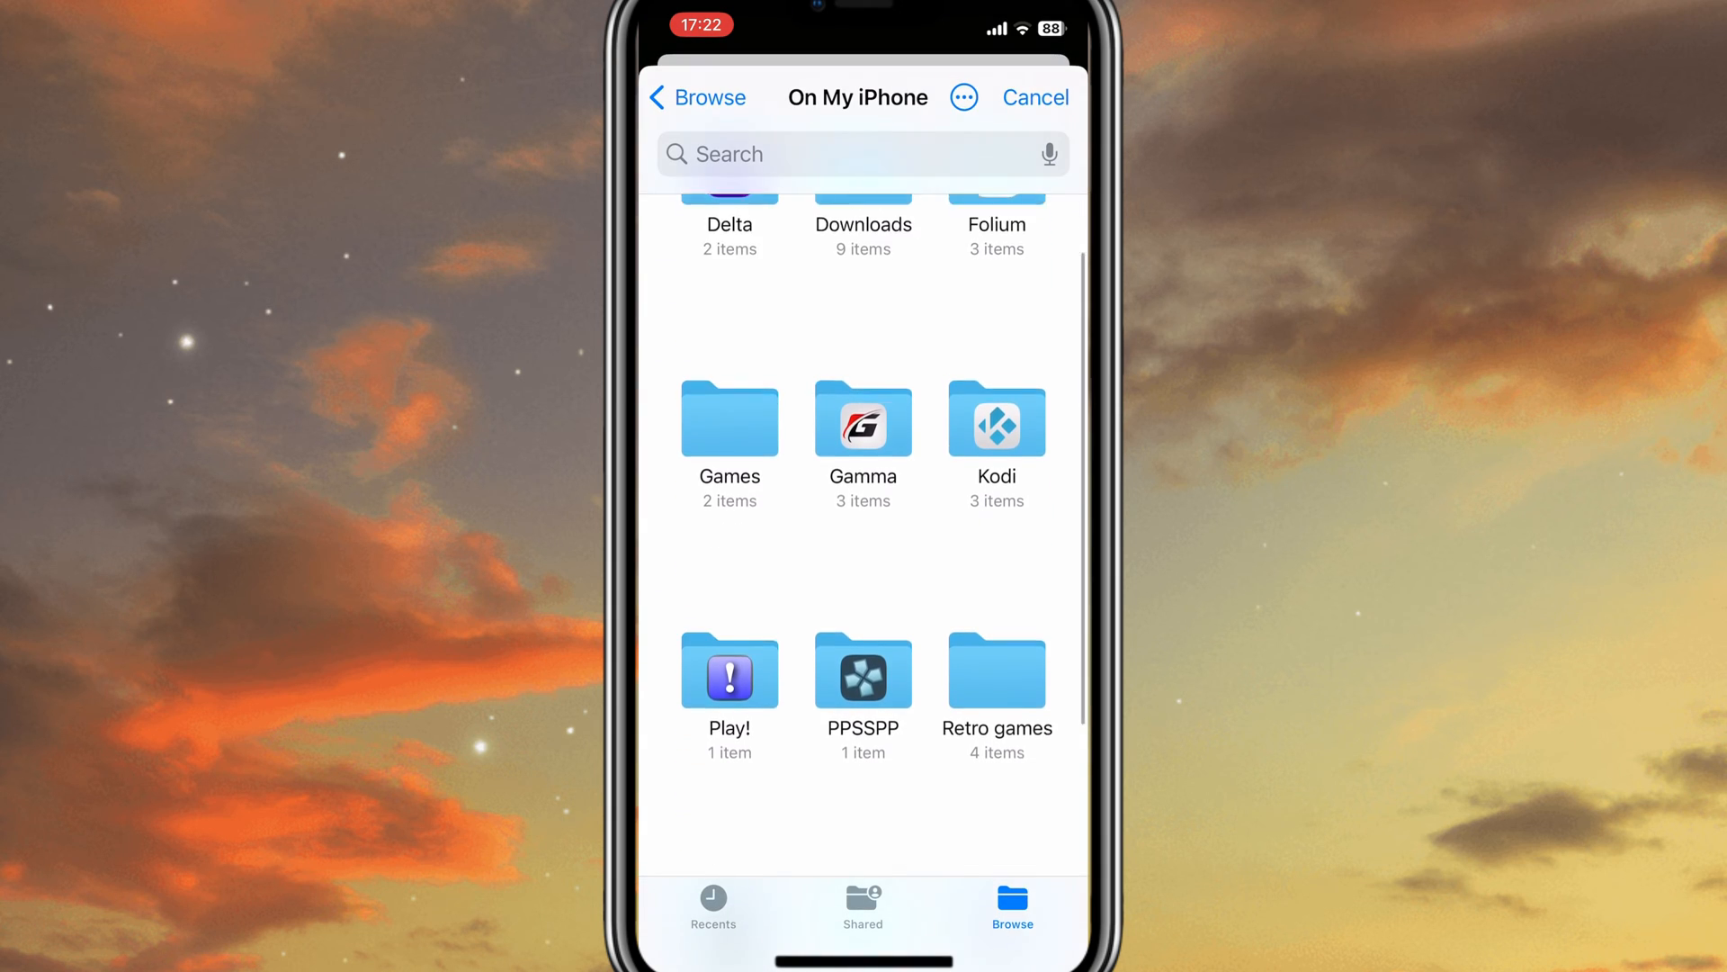
{"action": "scroll", "scroll_direction": "down", "scroll_amount": 3}
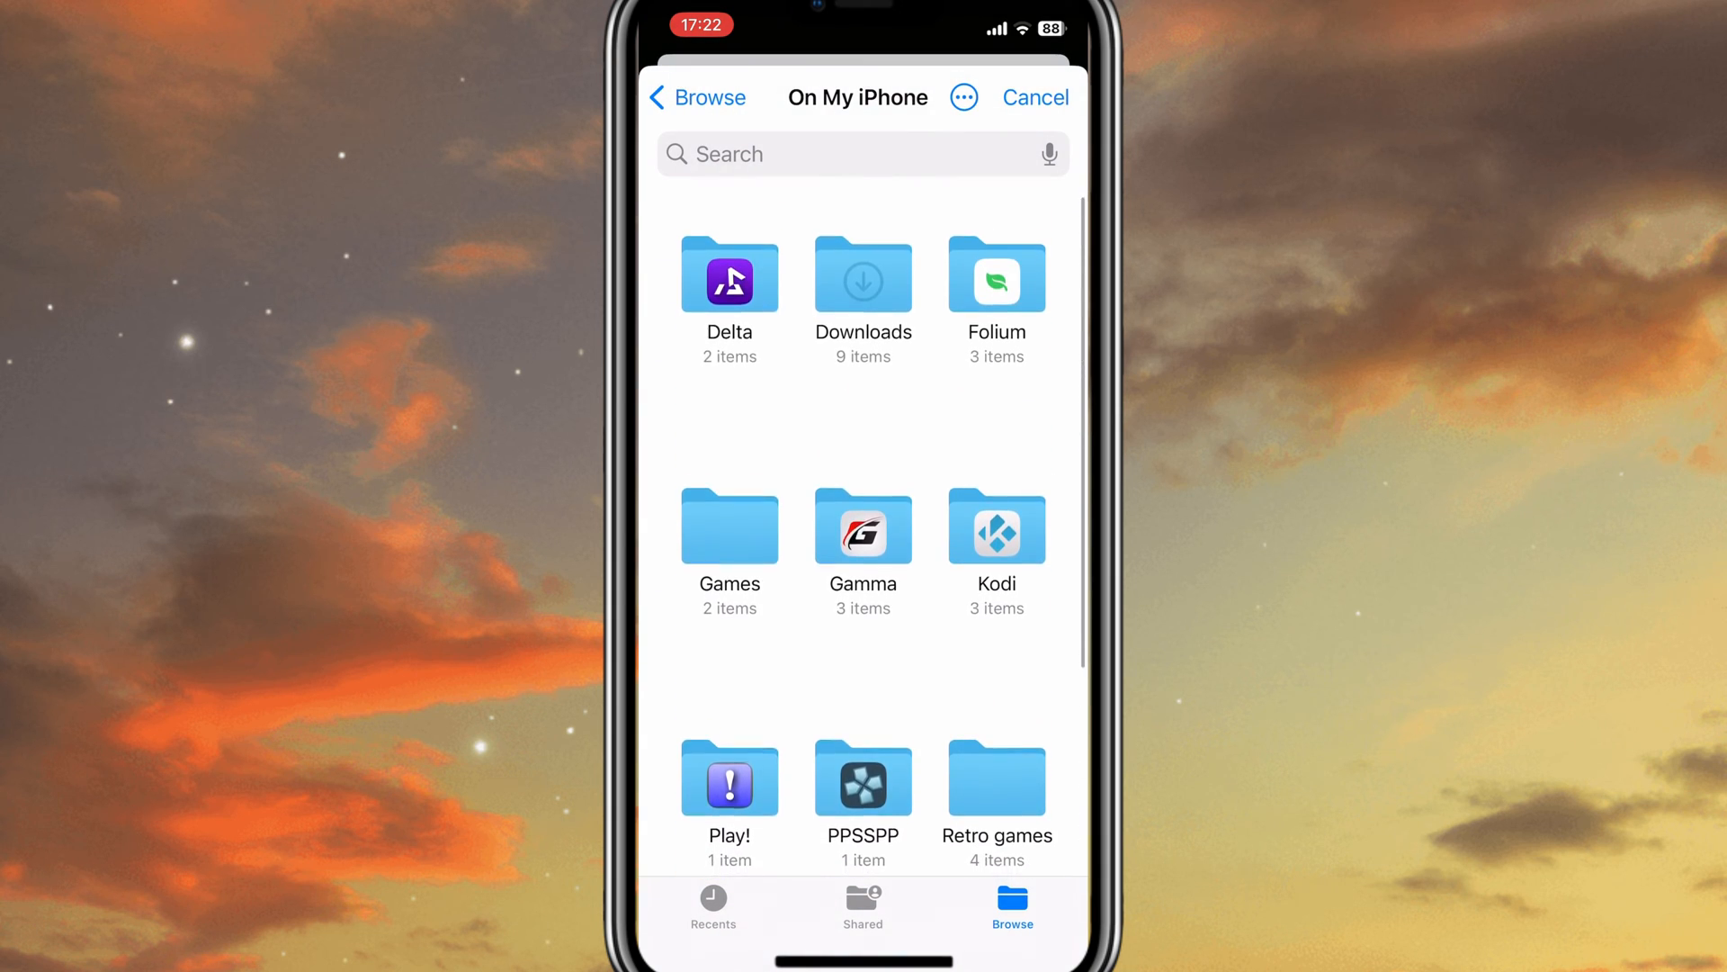
{"action": "left_click", "coordinate": [697, 97]}
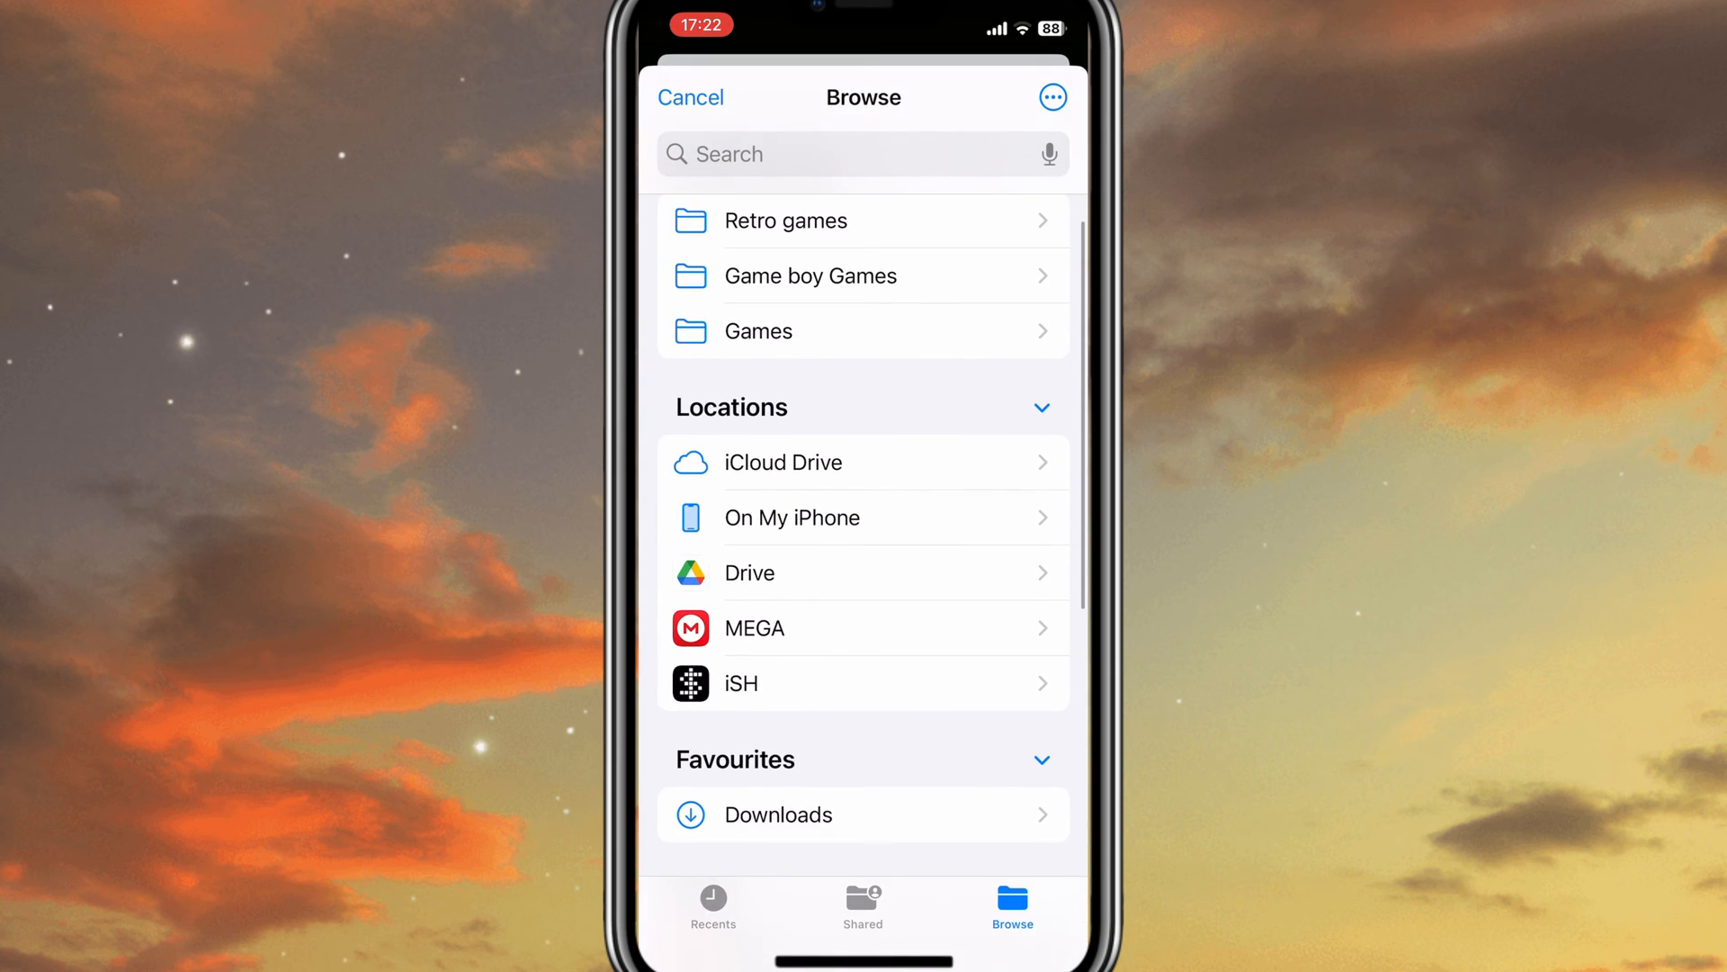
{"action": "left_click", "coordinate": [781, 814]}
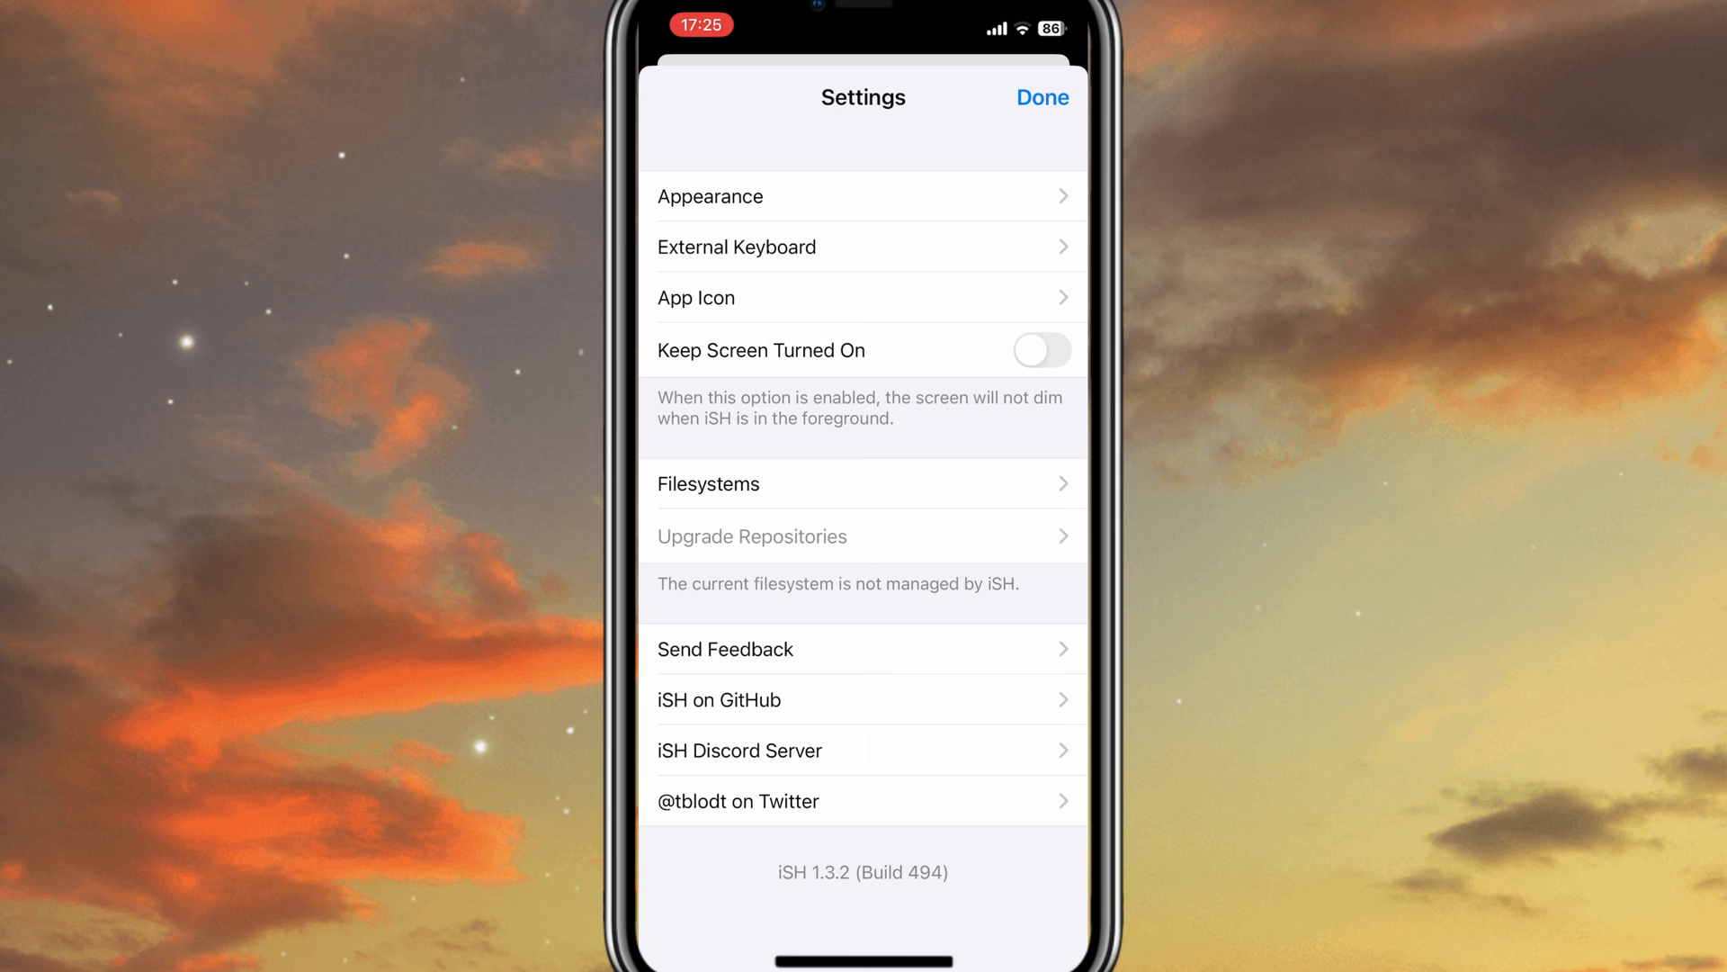
Browse the terminal font list in Appearance settings without changing it, then close settings
{"action": "left_click", "coordinate": [709, 196]}
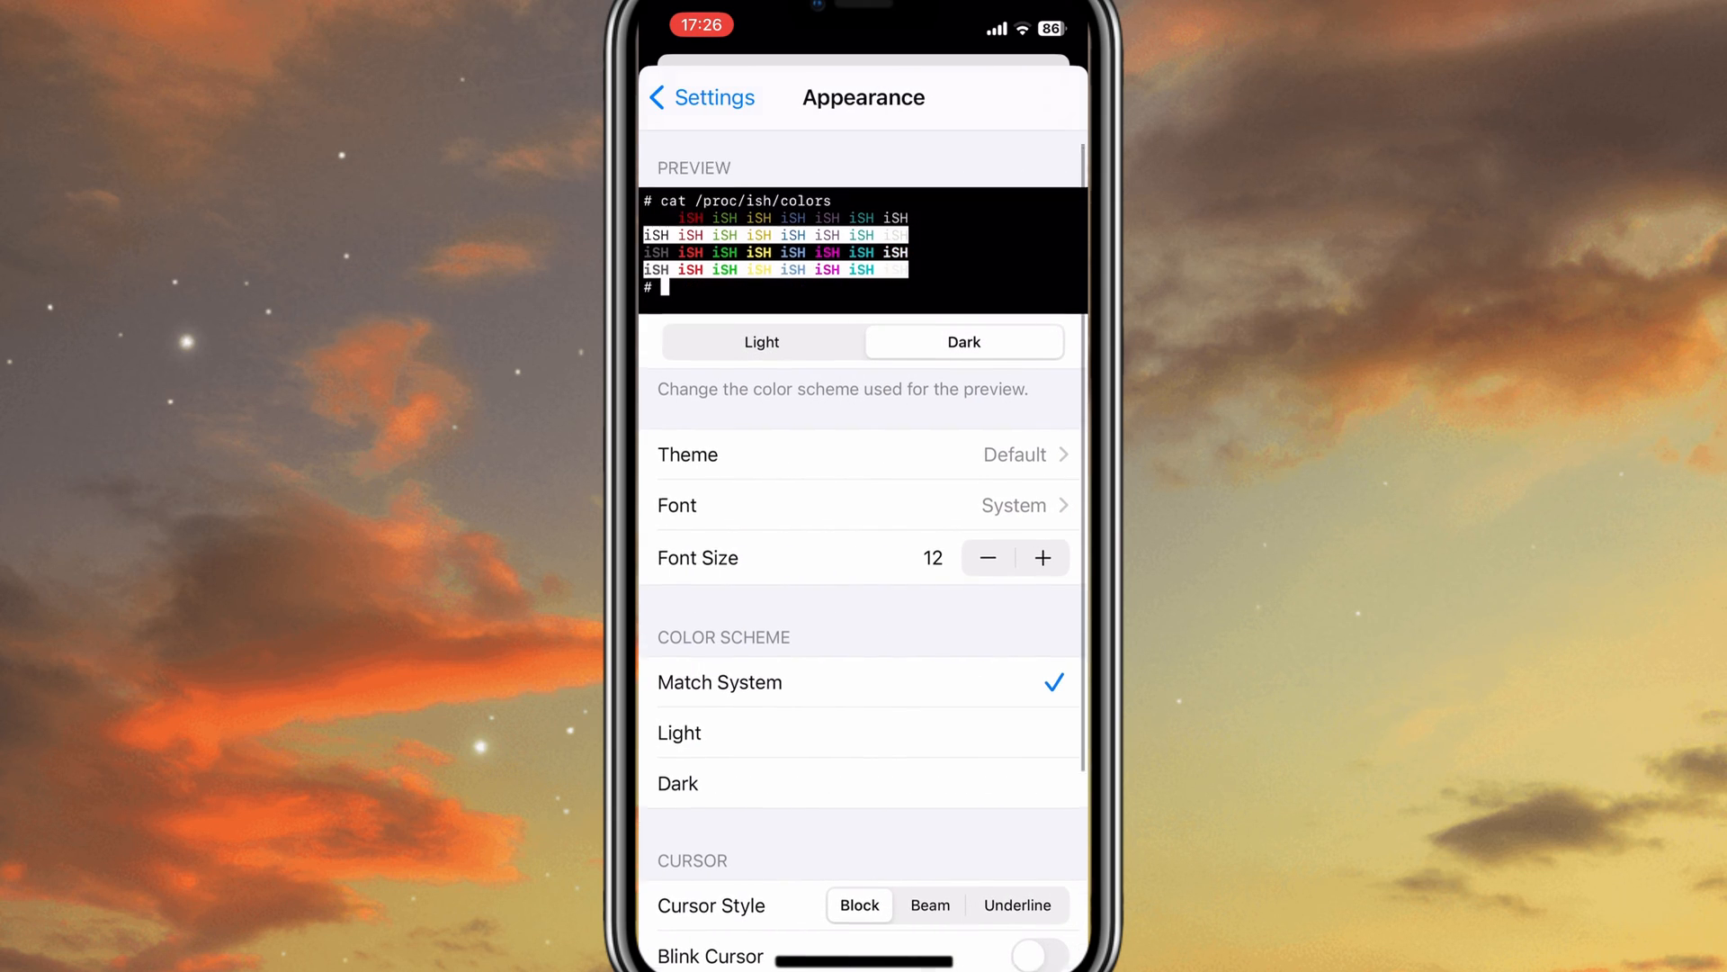
{"action": "left_click", "coordinate": [987, 558]}
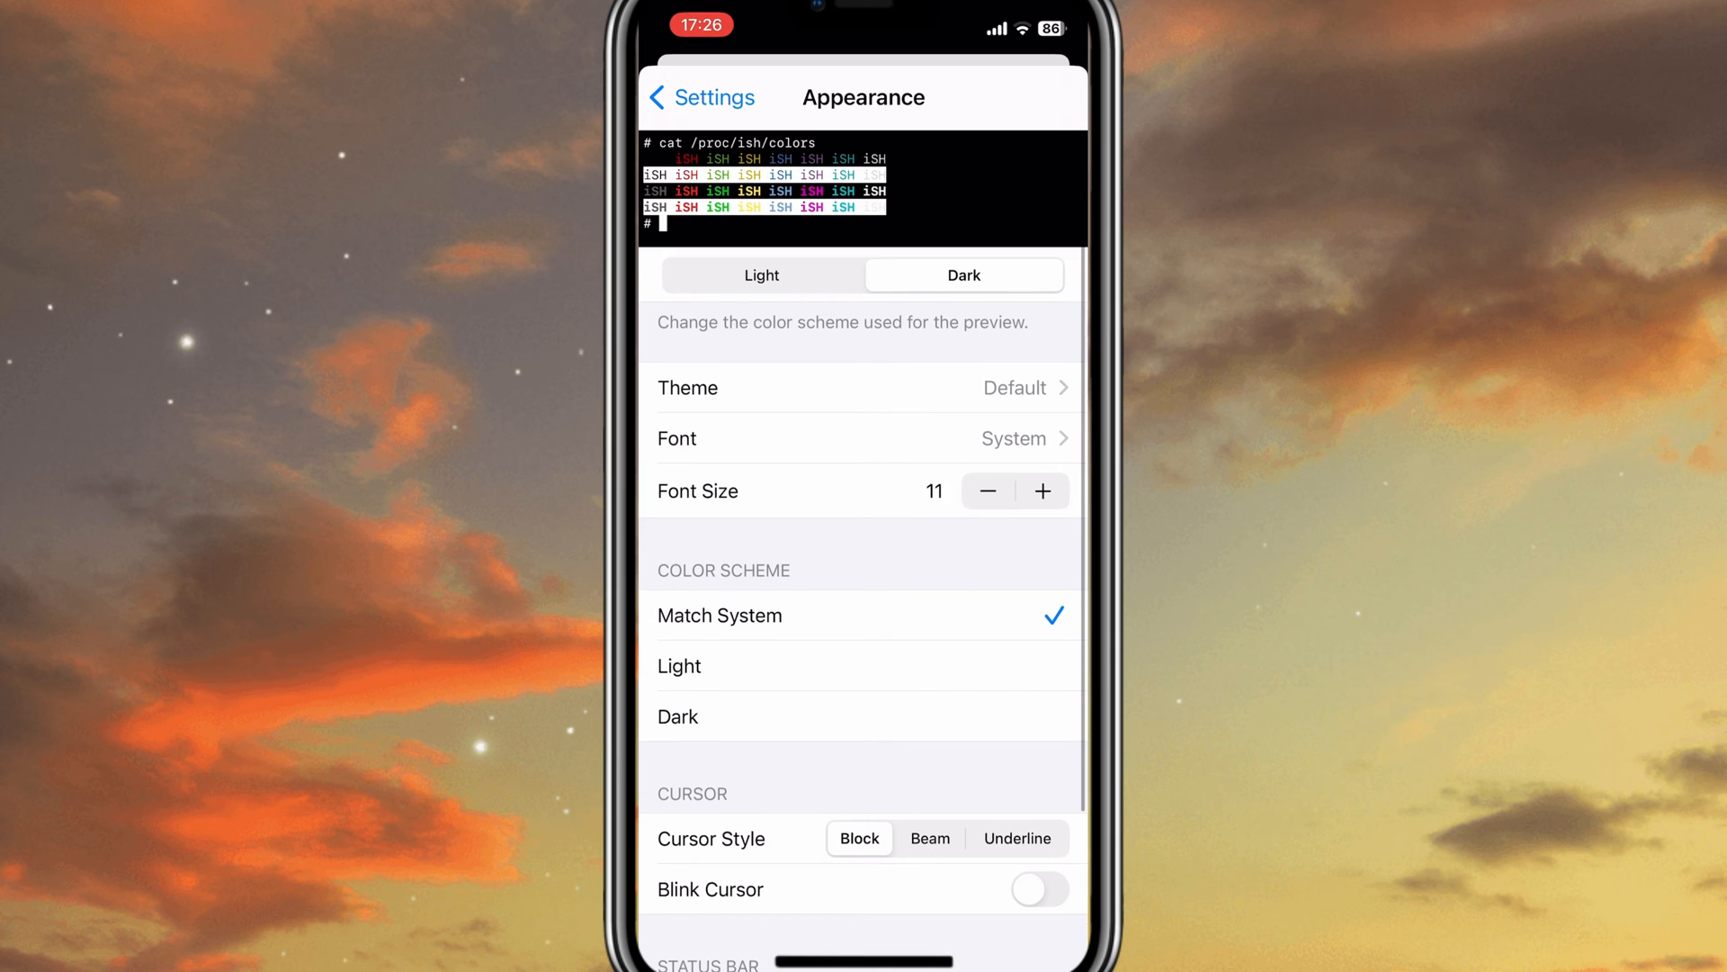
{"action": "left_click", "coordinate": [986, 490]}
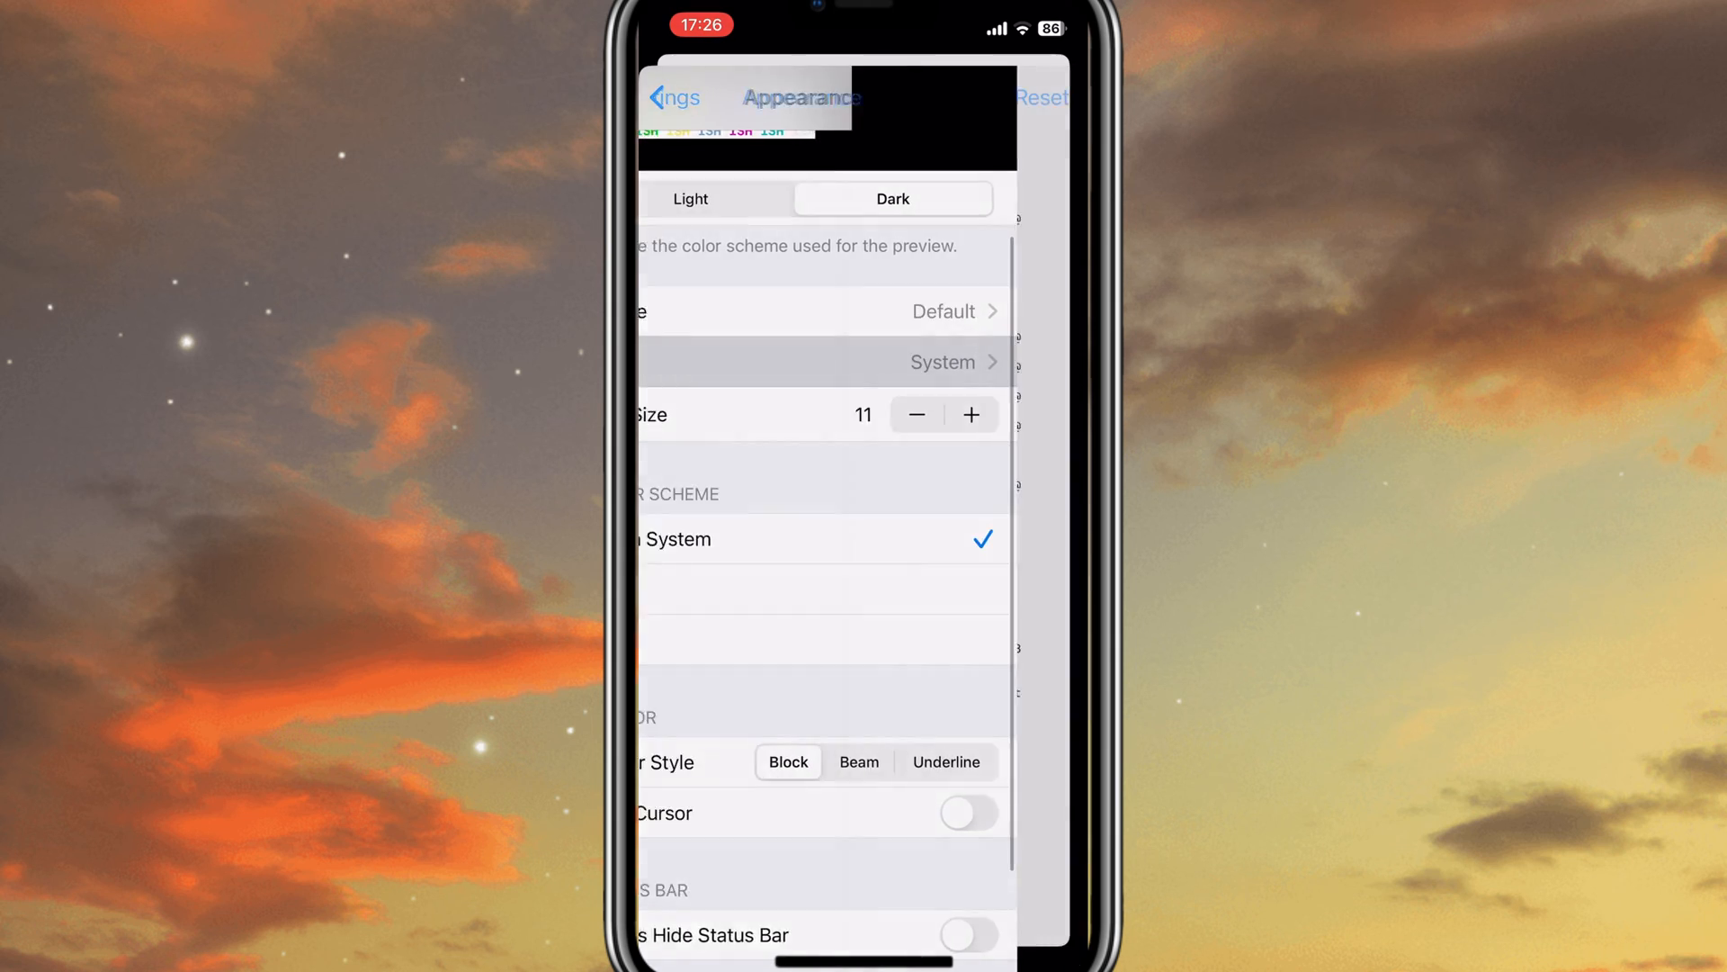
{"action": "left_click", "coordinate": [942, 310]}
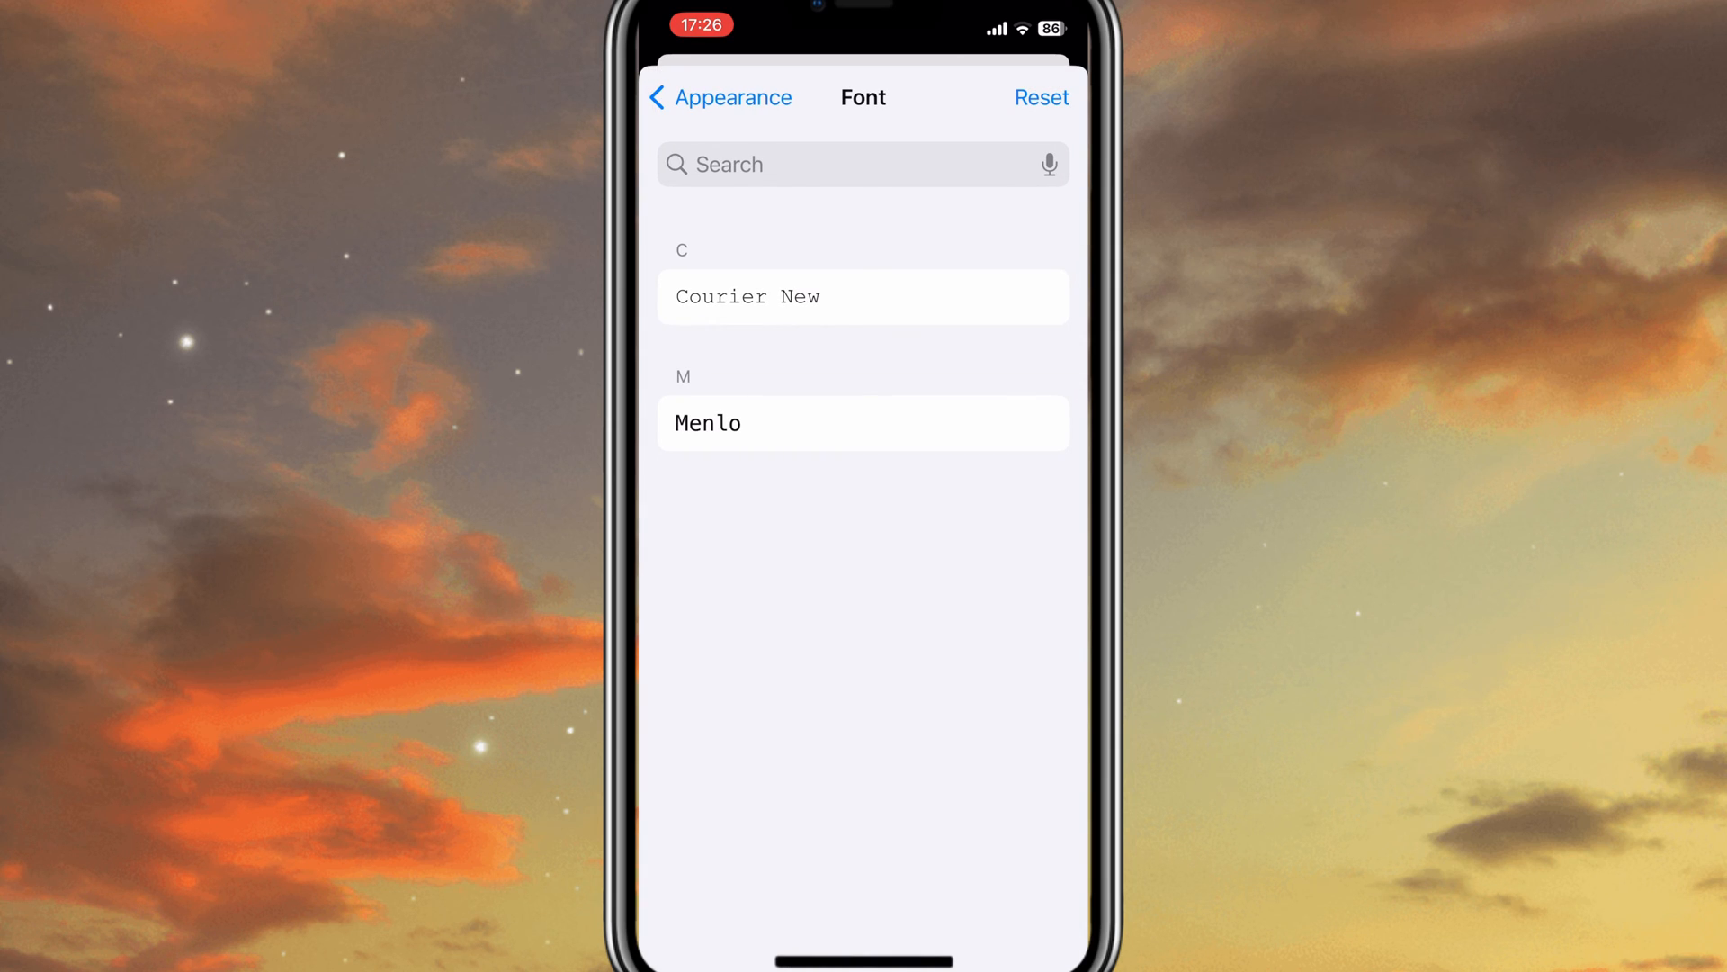
{"action": "left_click", "coordinate": [707, 97]}
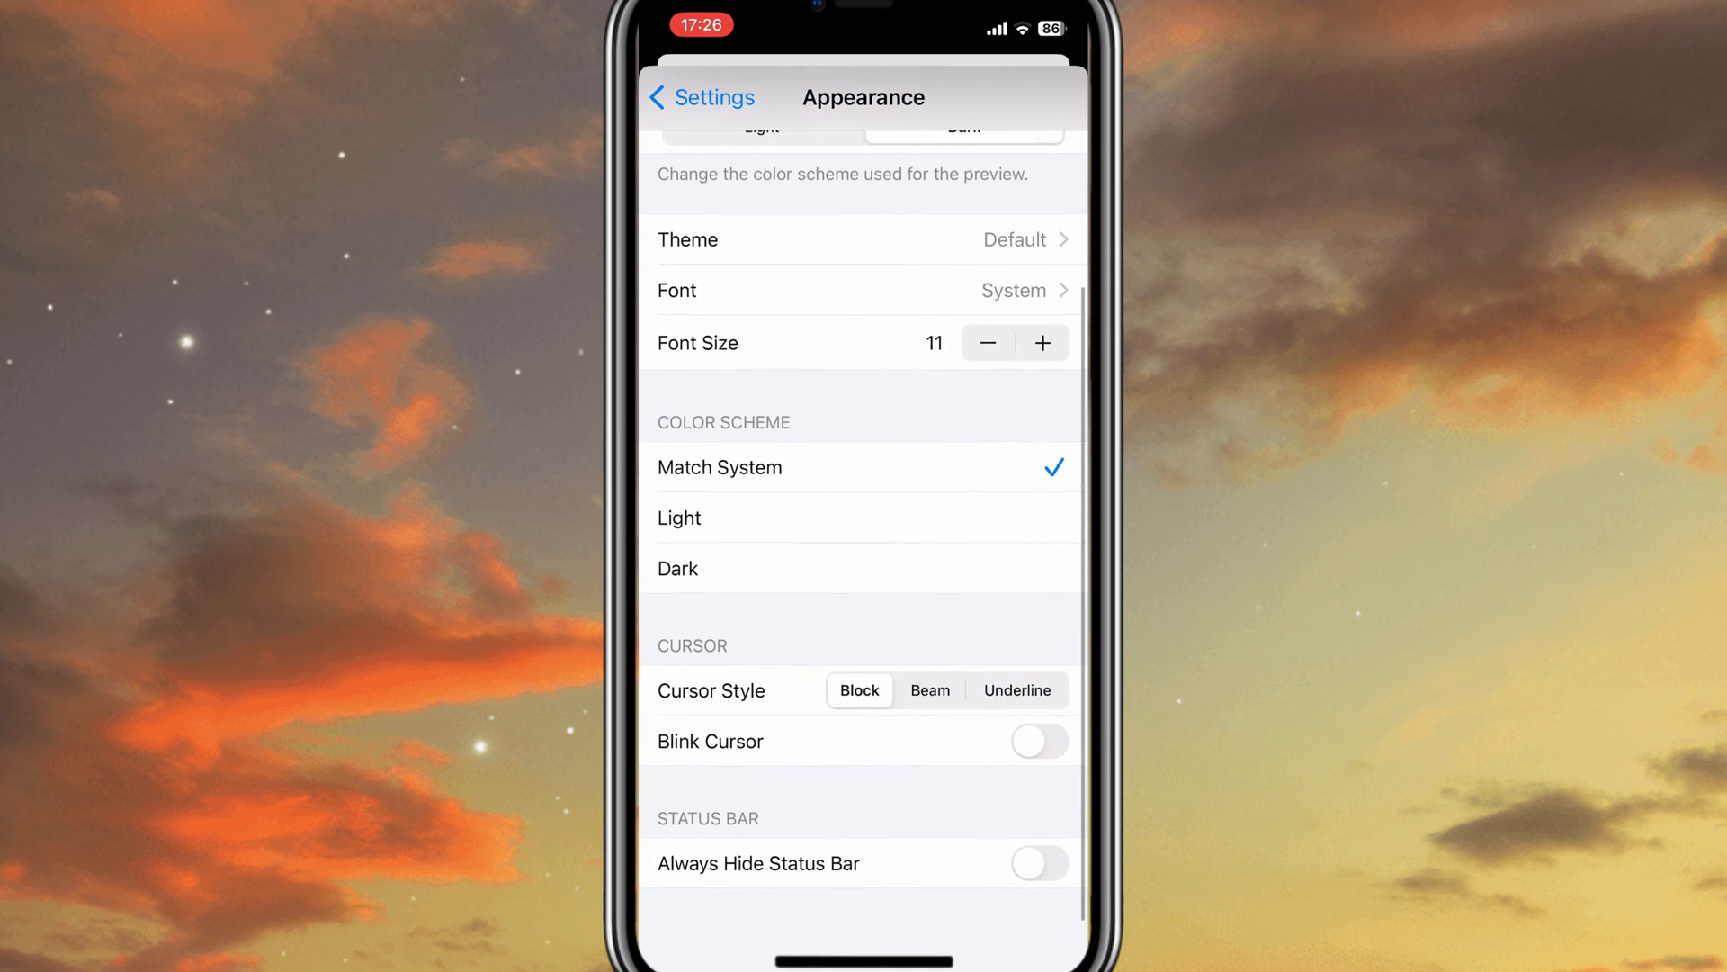
{"action": "left_click", "coordinate": [865, 569]}
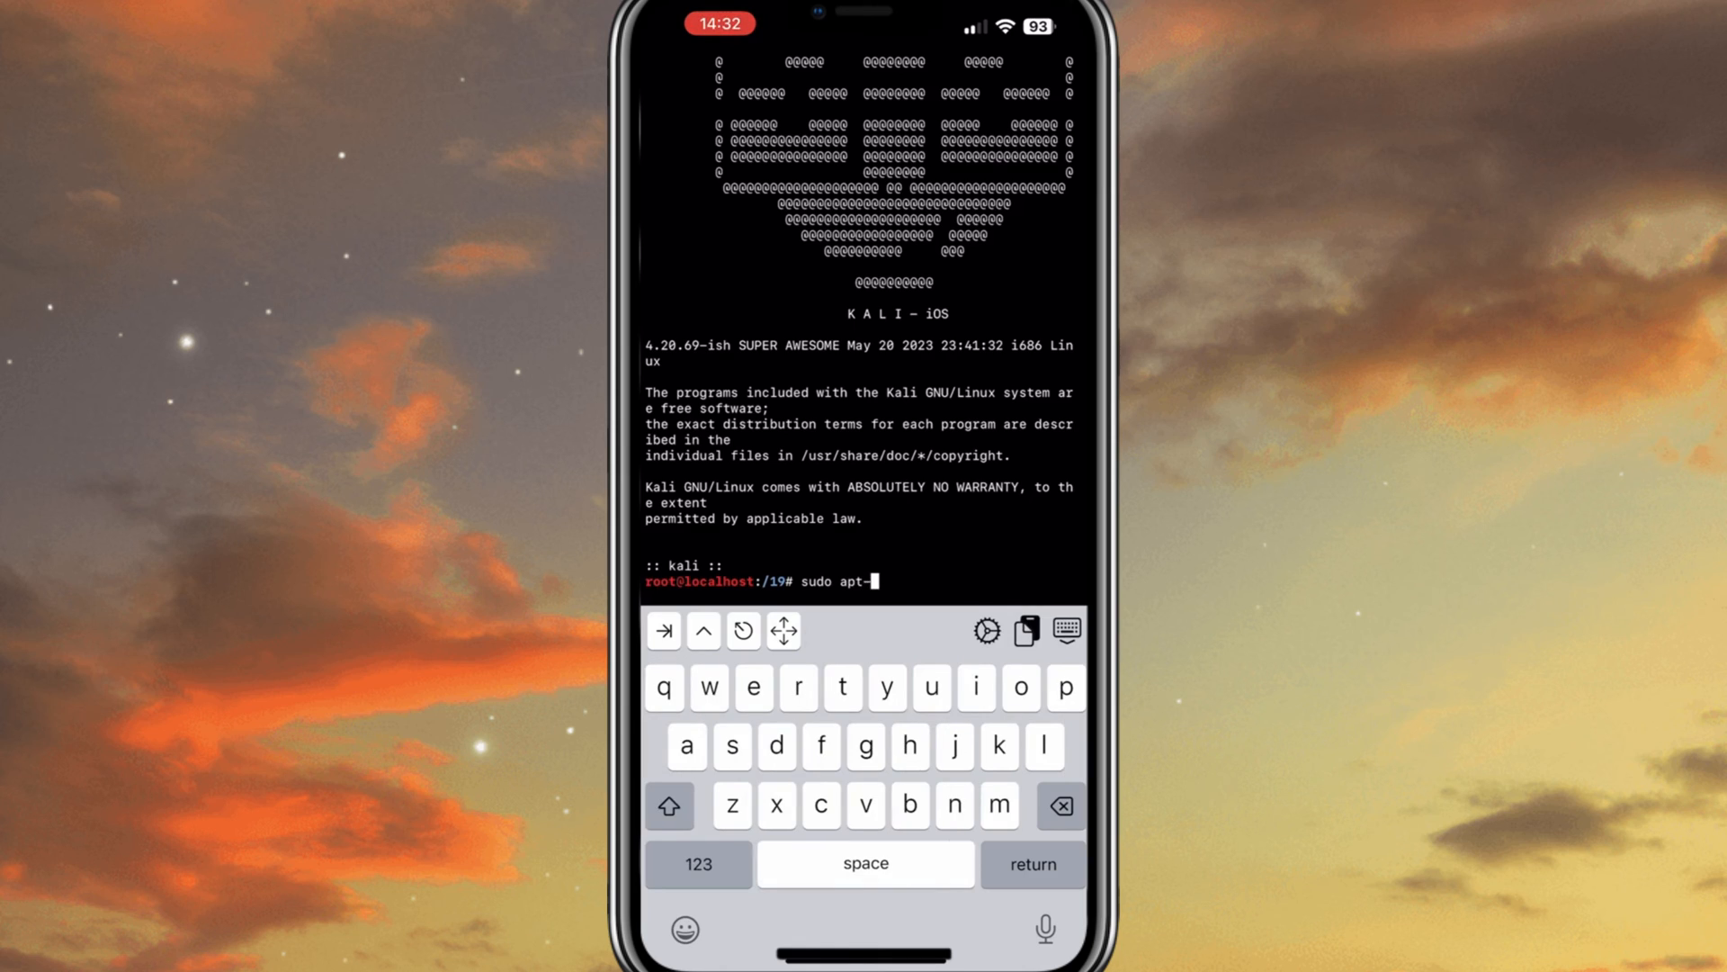
Run sudo apt-get install for python3, then for python3-dev, after unmet dependency errors
{"action": "type", "text": "get install python3"}
{"action": "type", "text": "sudo"}
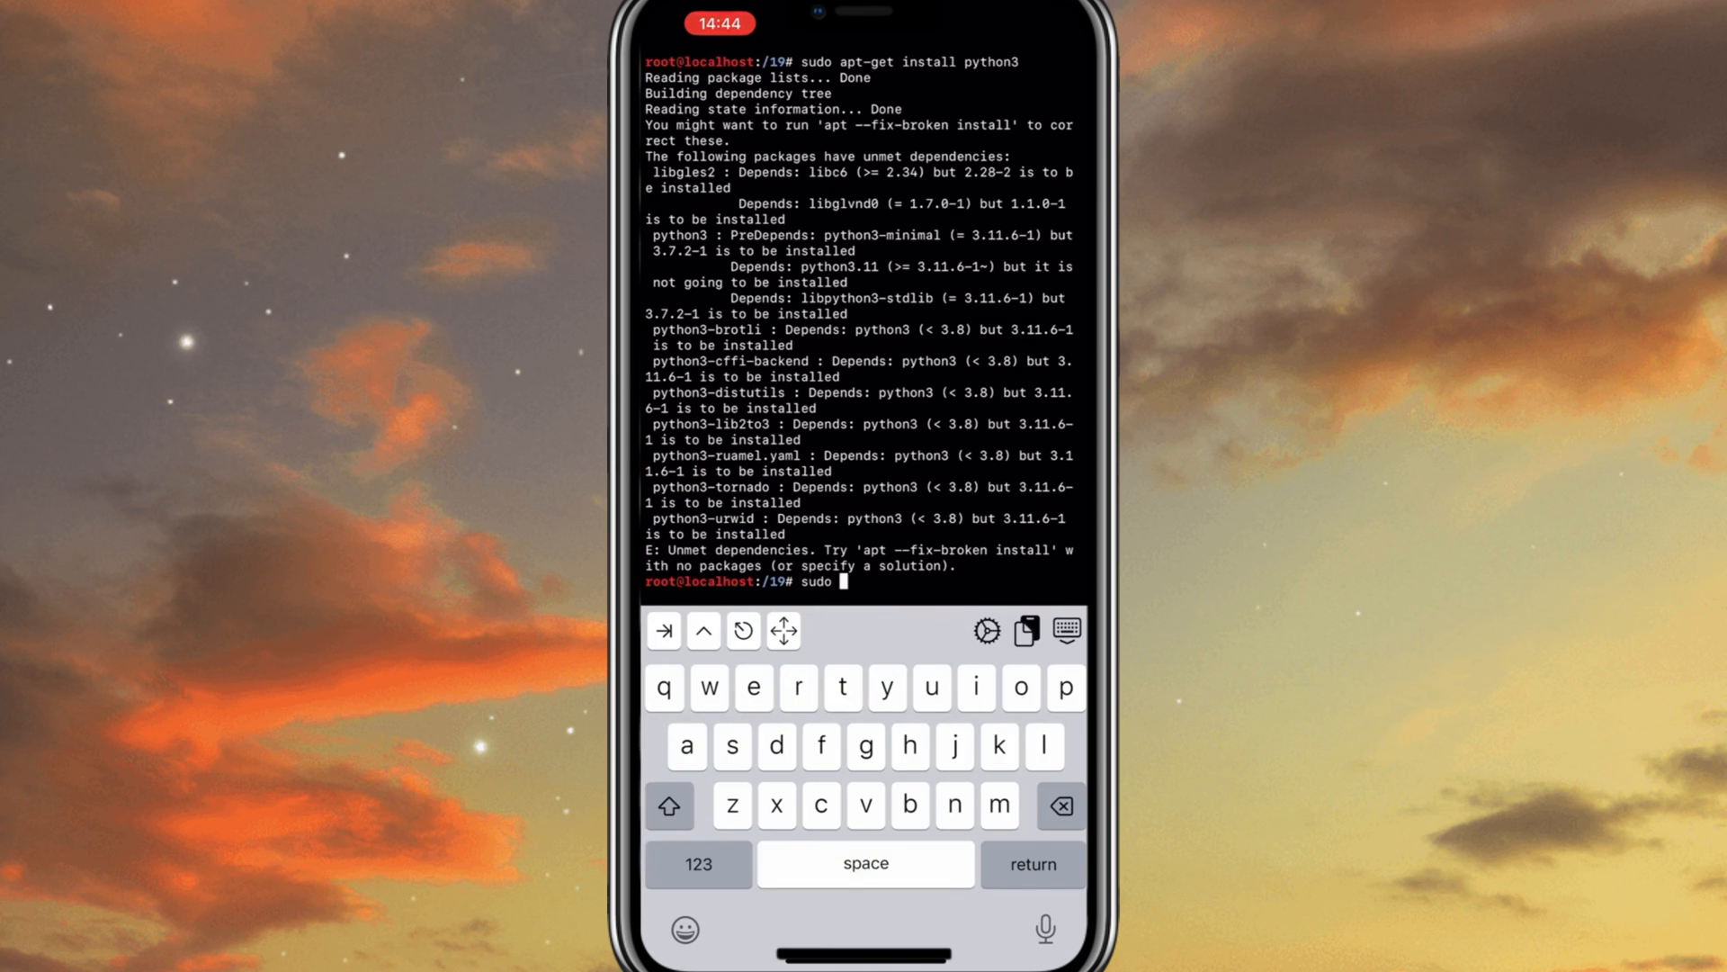
{"action": "type", "text": "apt-get install"}
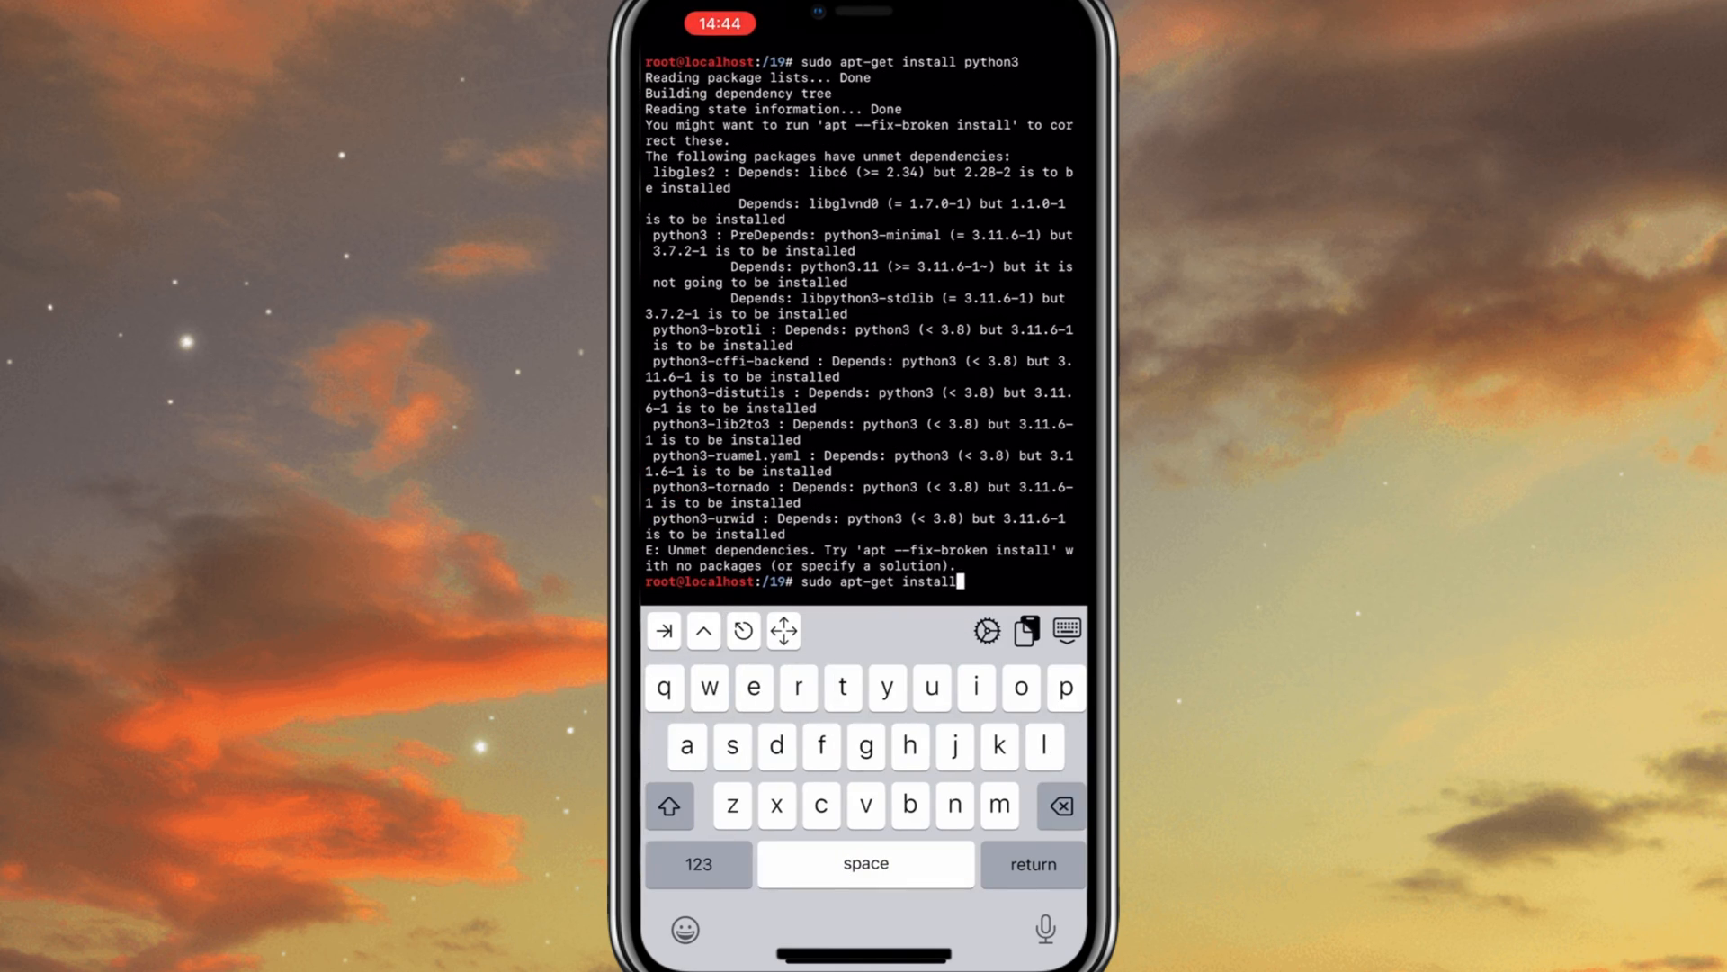
{"action": "type", "text": "python3-dev"}
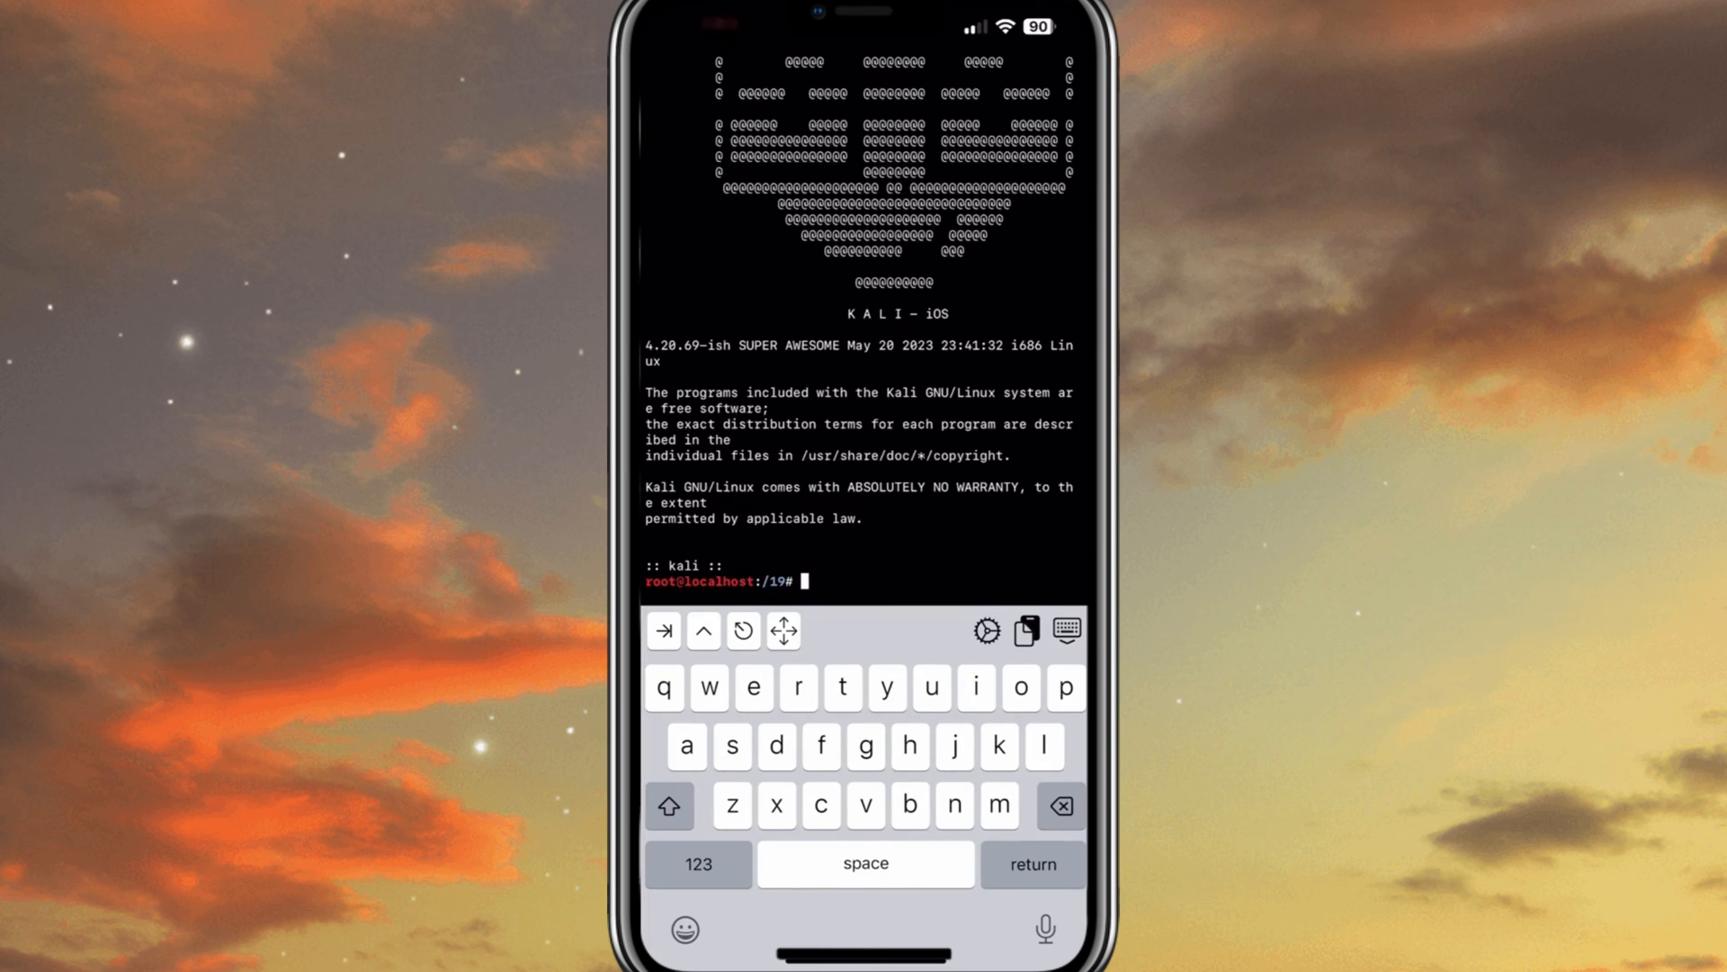
Run sudo apt install elinks, then enter elinks at the prompt
{"action": "type", "text": "sudo"}
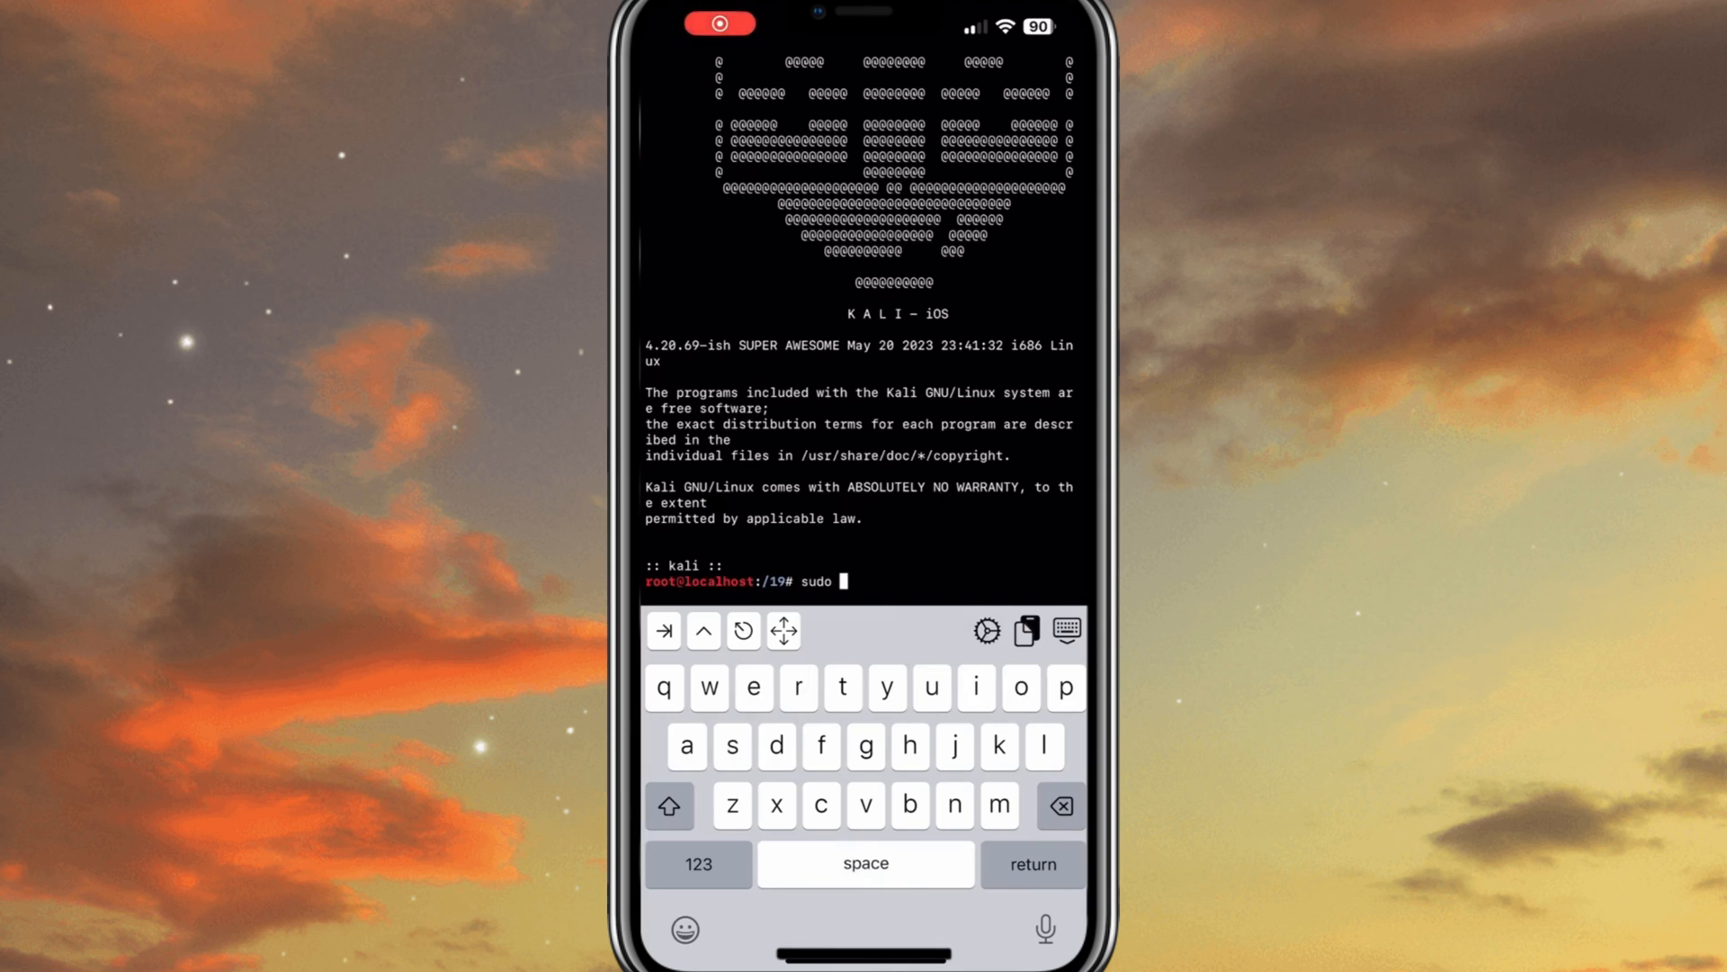
{"action": "type", "text": "apt install"}
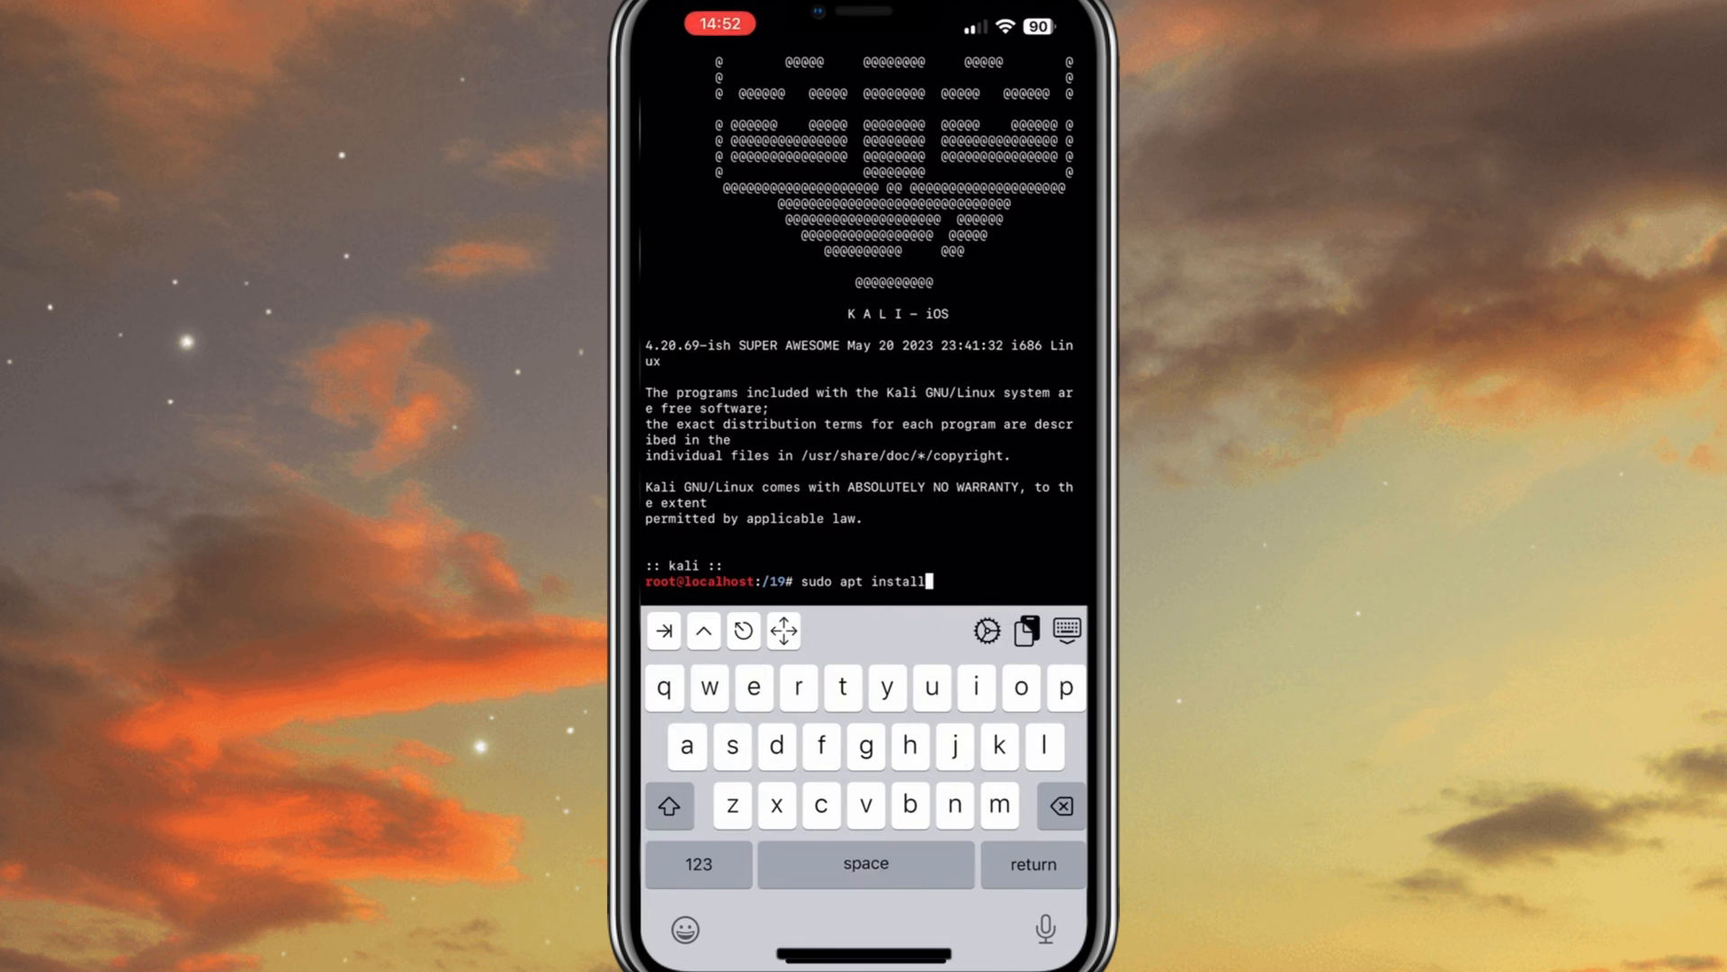
{"action": "type", "text": "elink"}
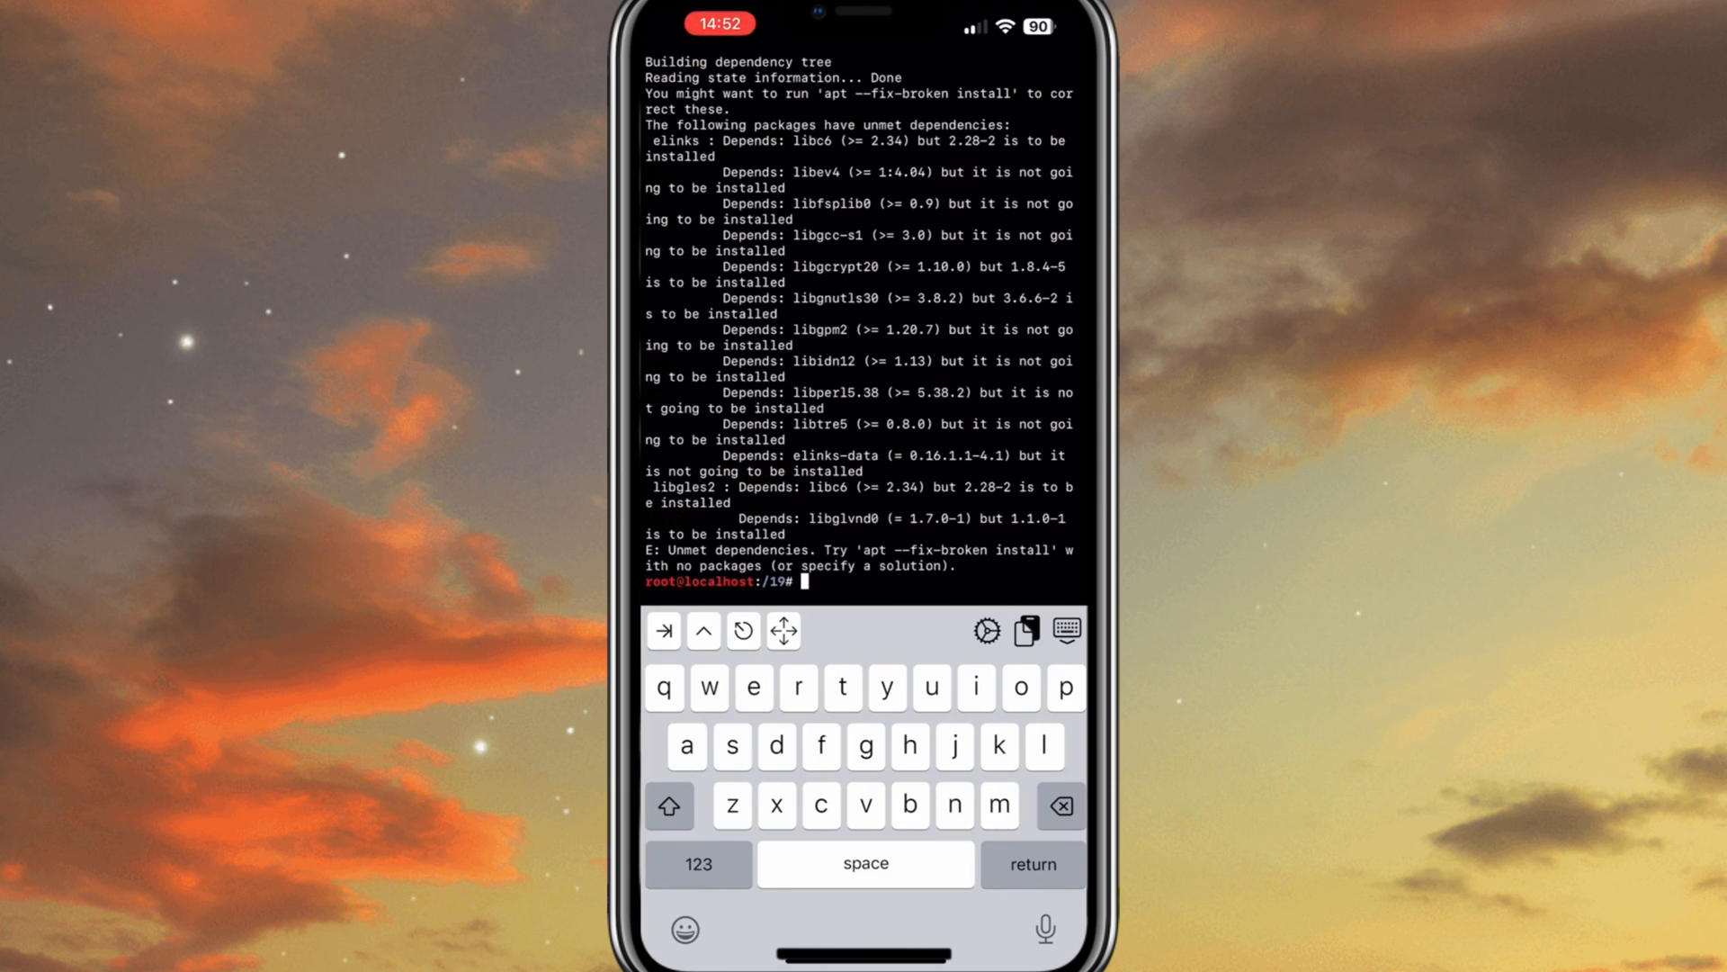
{"action": "type", "text": "e"}
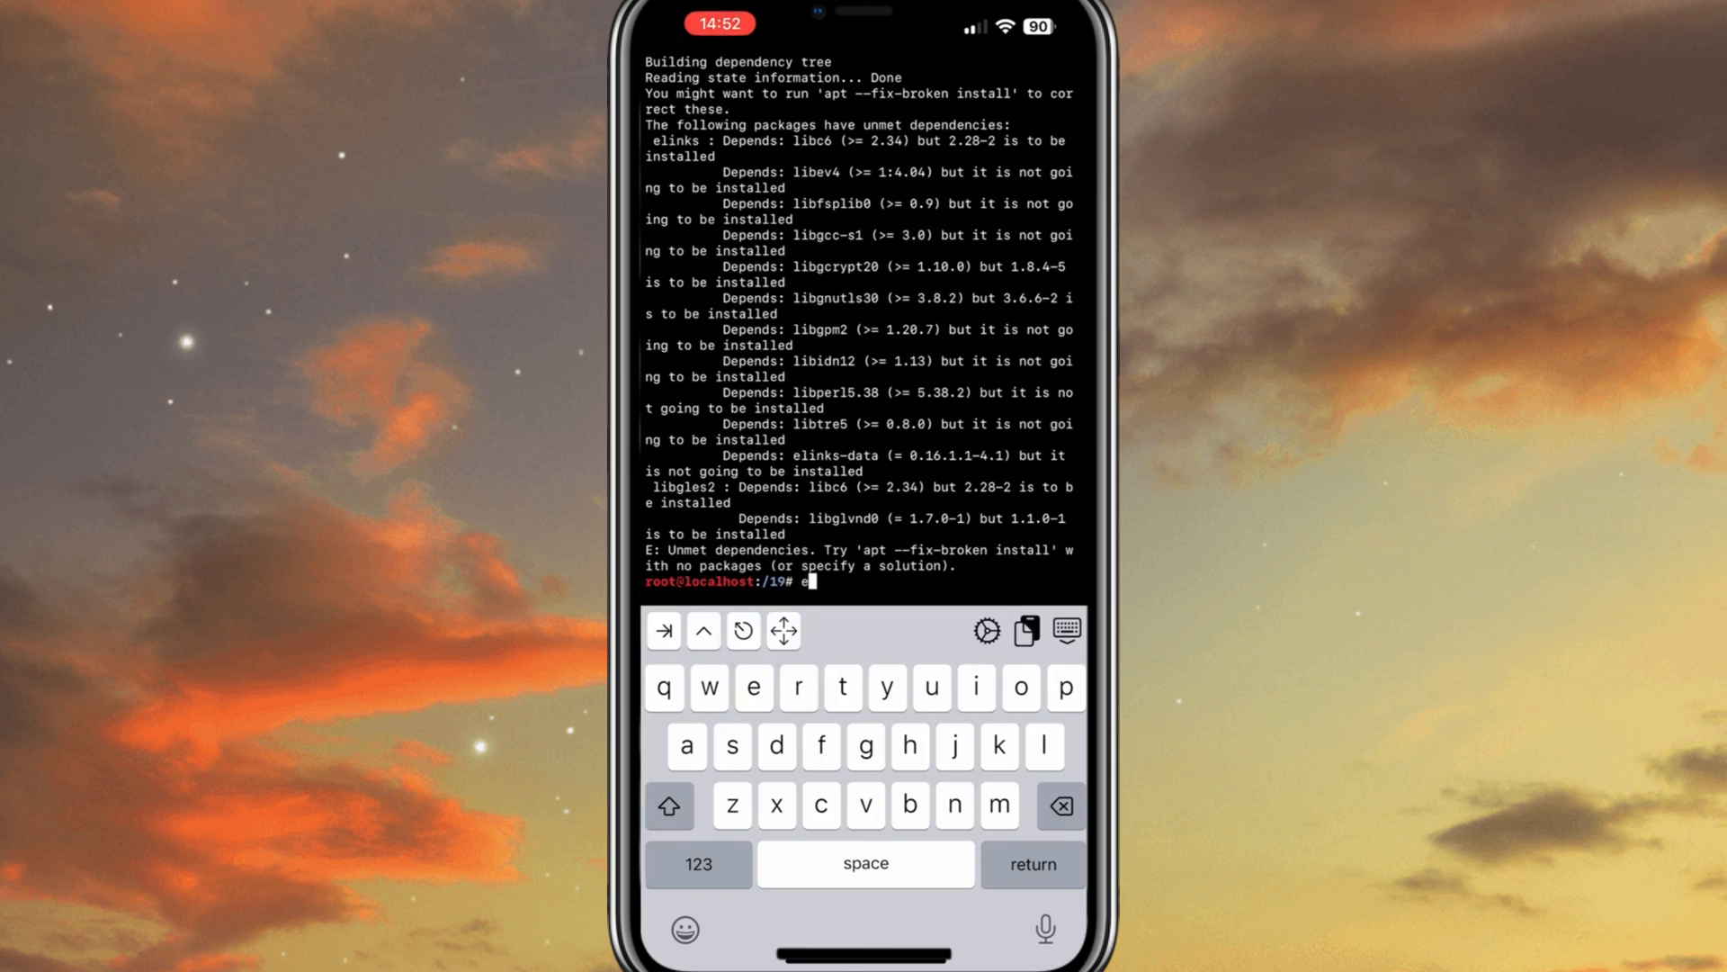
{"action": "type", "text": "links"}
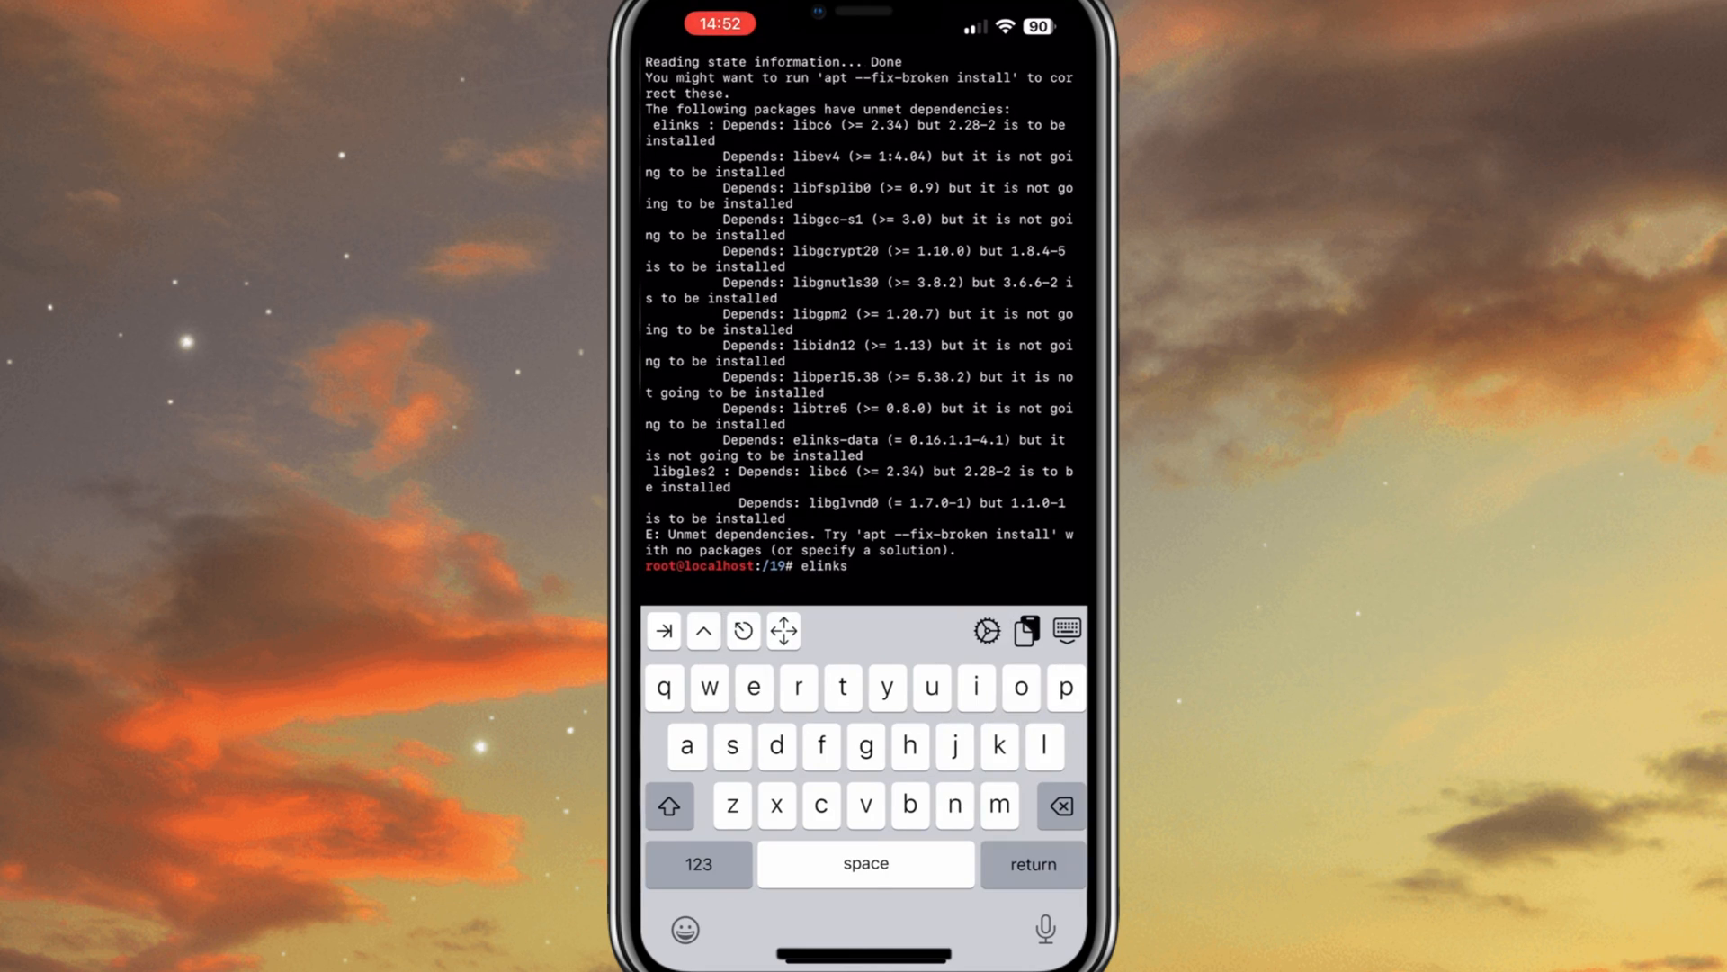
Start elinks and load google.com through the Go to URL box
{"action": "key", "text": "Return"}
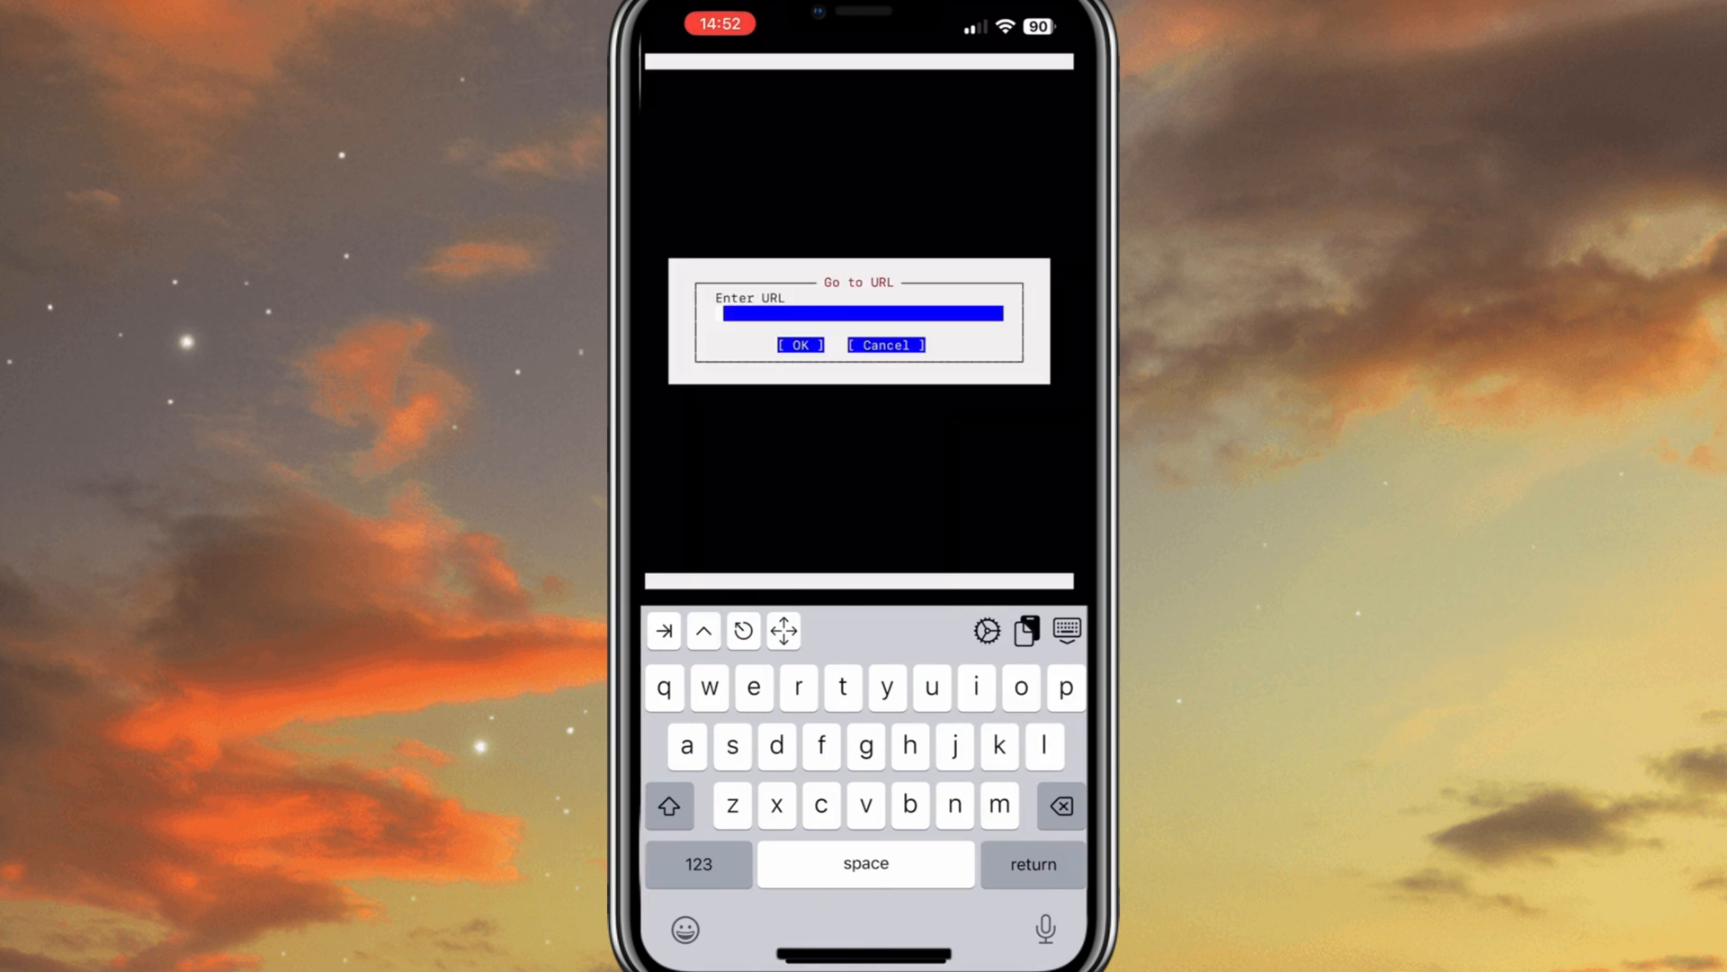
{"action": "type", "text": "google.co"}
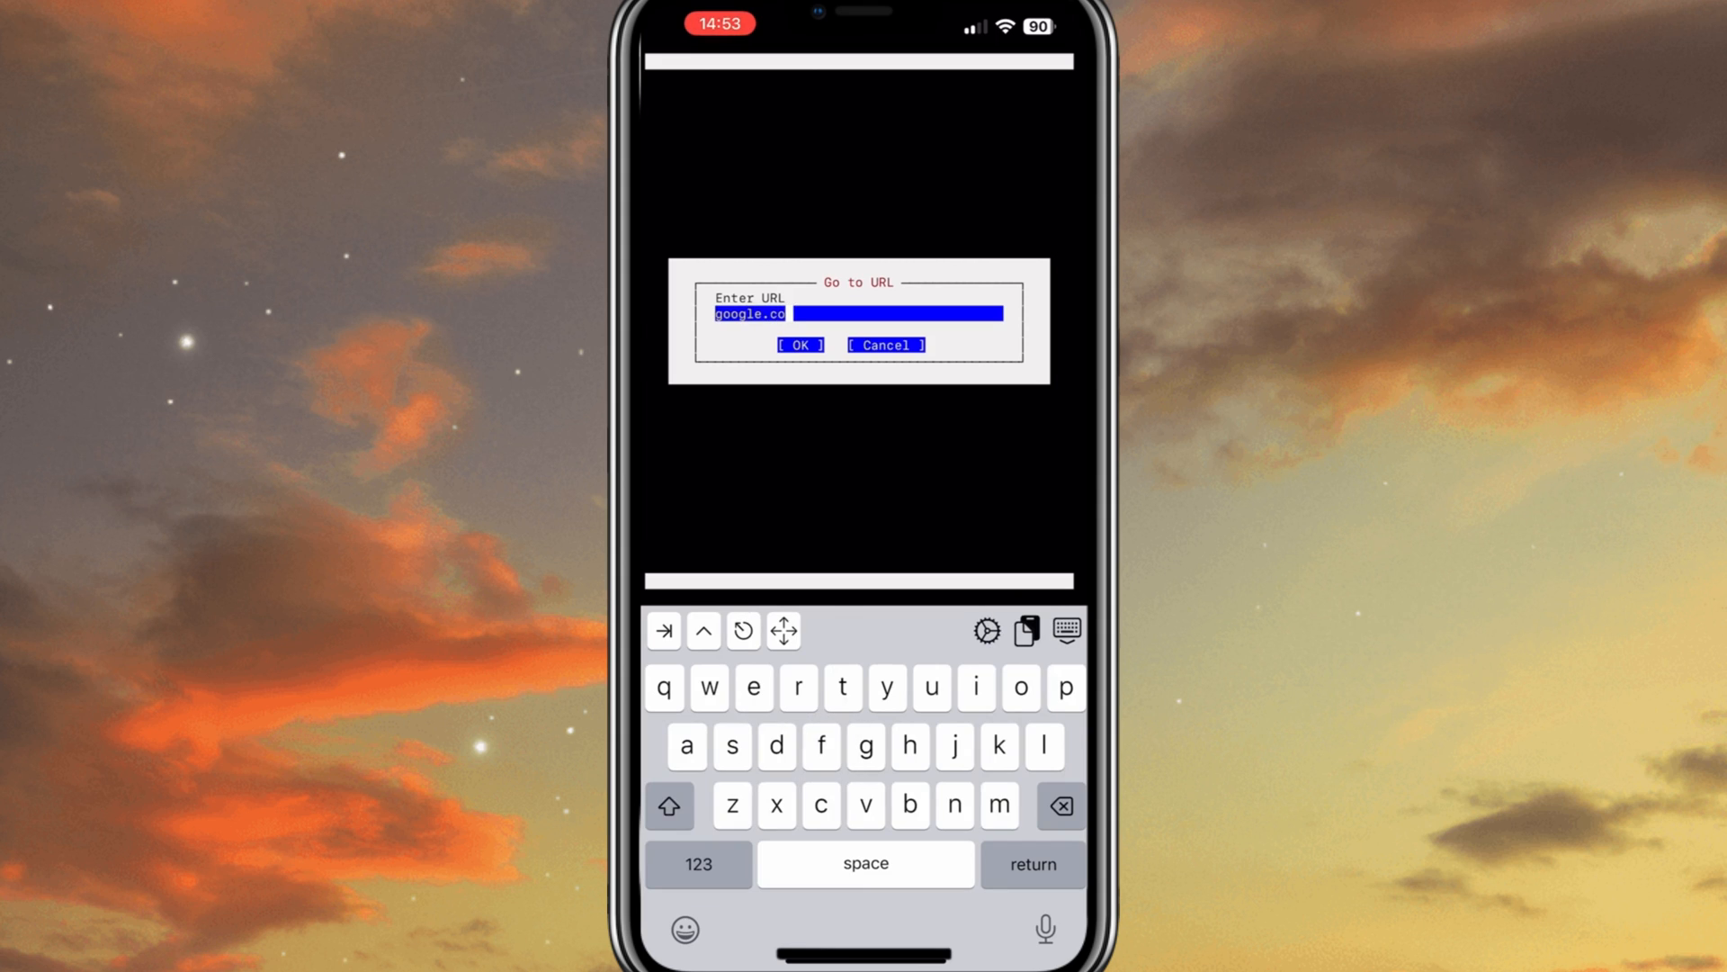
{"action": "type", "text": "m"}
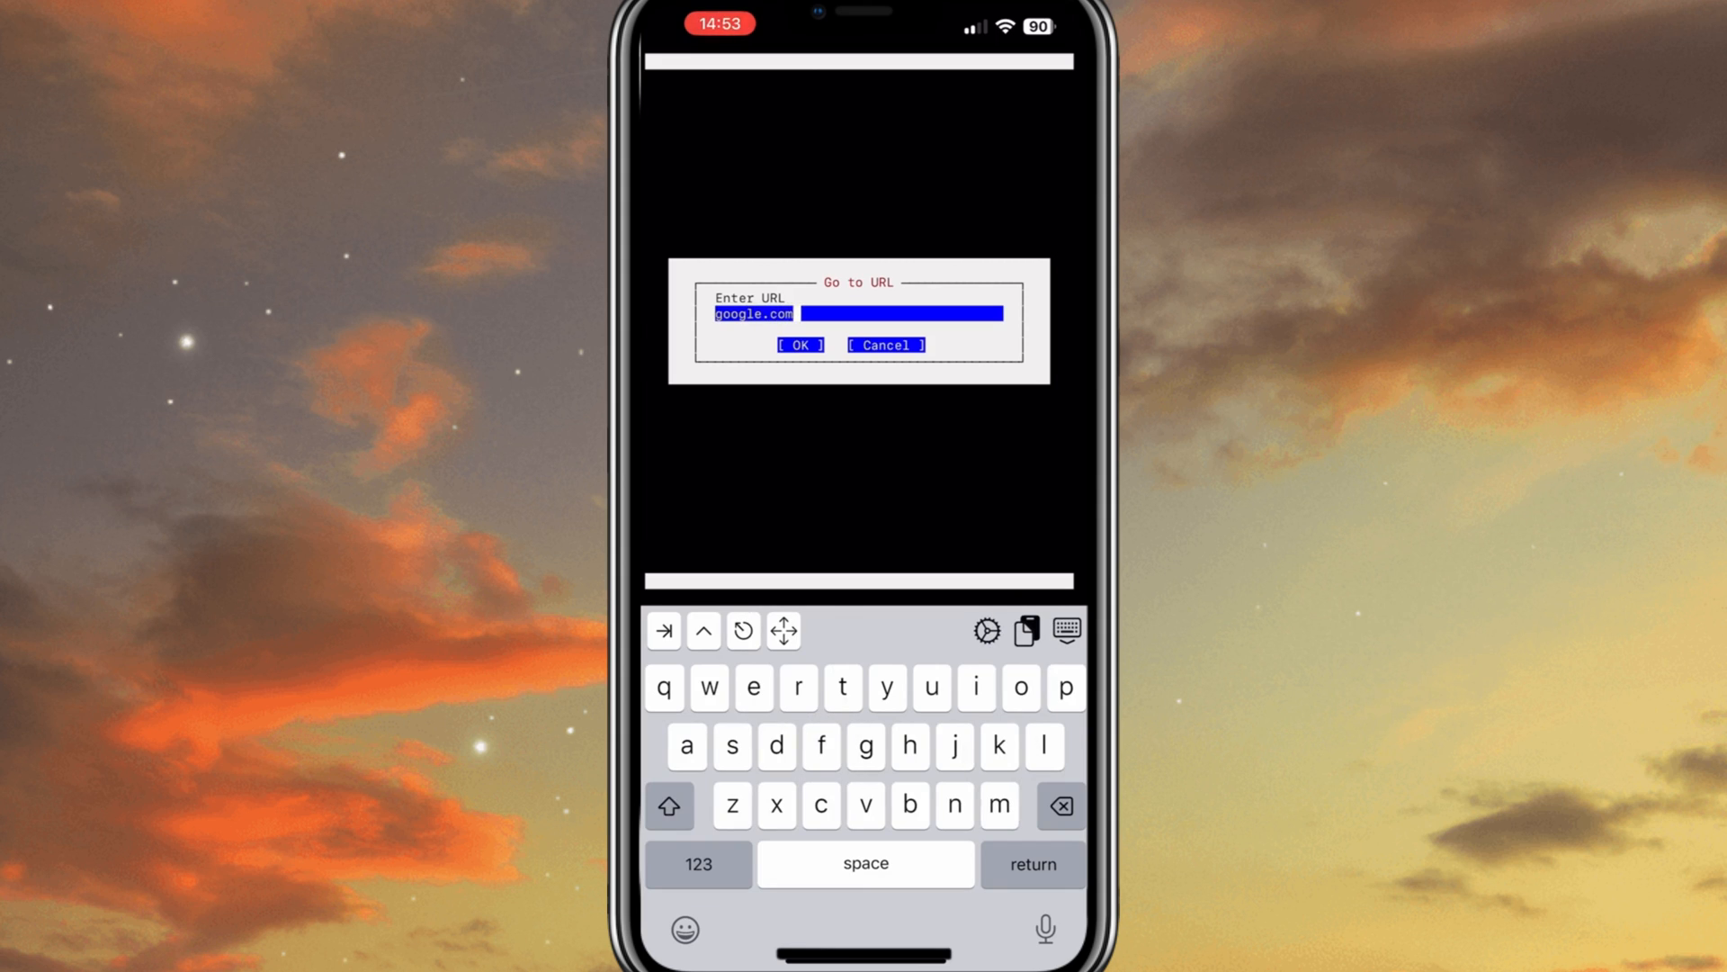
{"action": "left_click", "coordinate": [798, 345]}
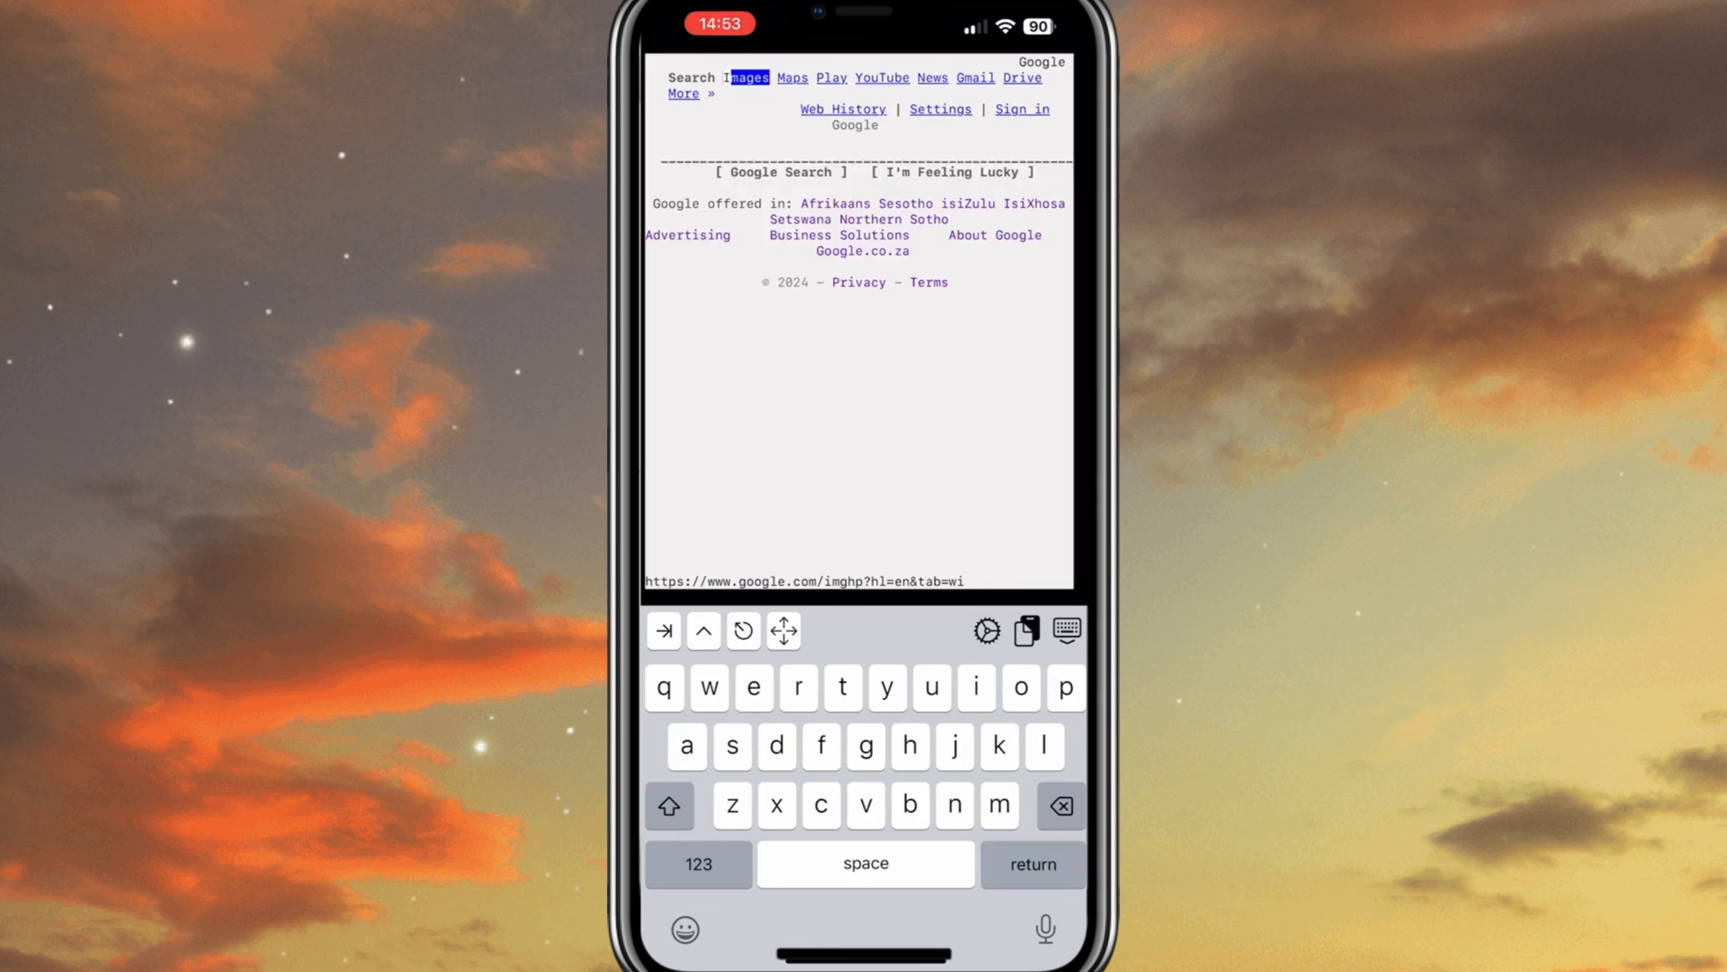